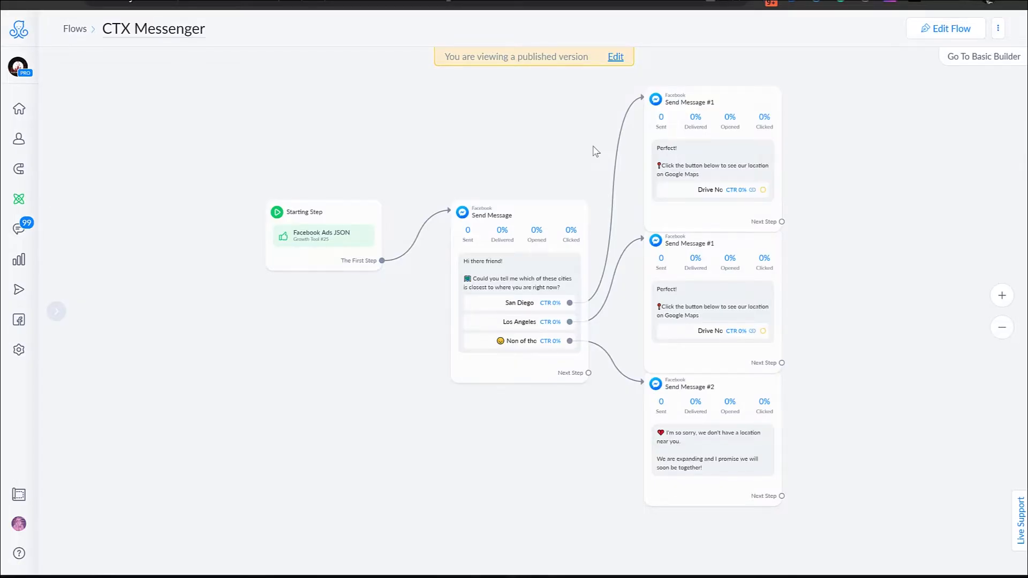
{"action": "mouse_move", "coordinate": [382, 358]}
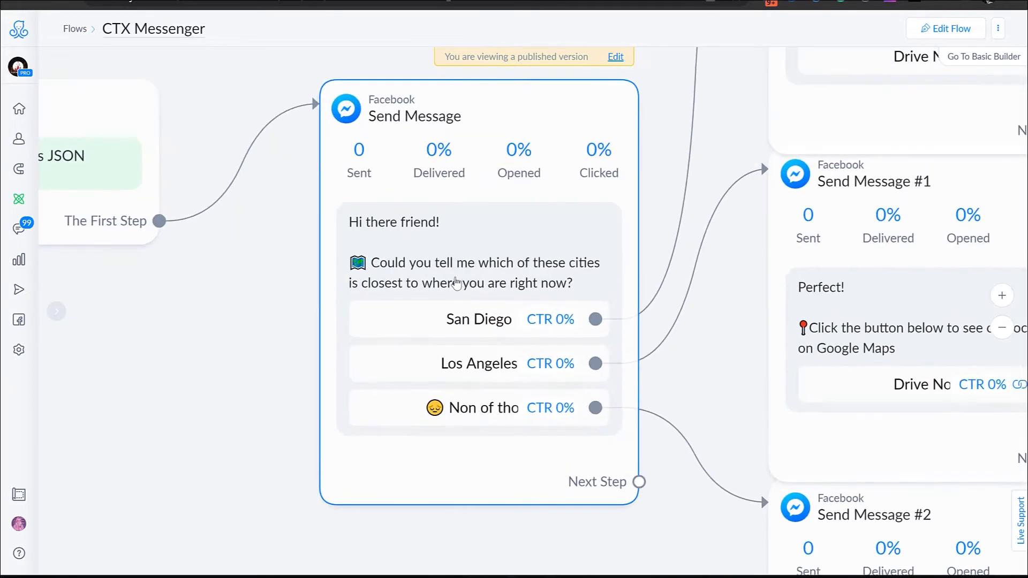
{"action": "mouse_move", "coordinate": [448, 234]}
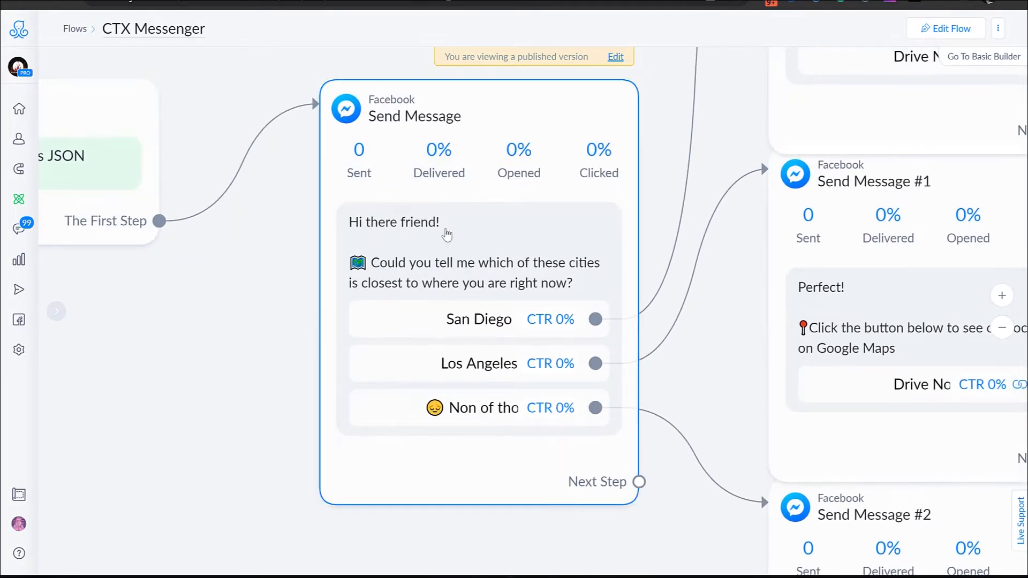
{"action": "mouse_move", "coordinate": [392, 277]}
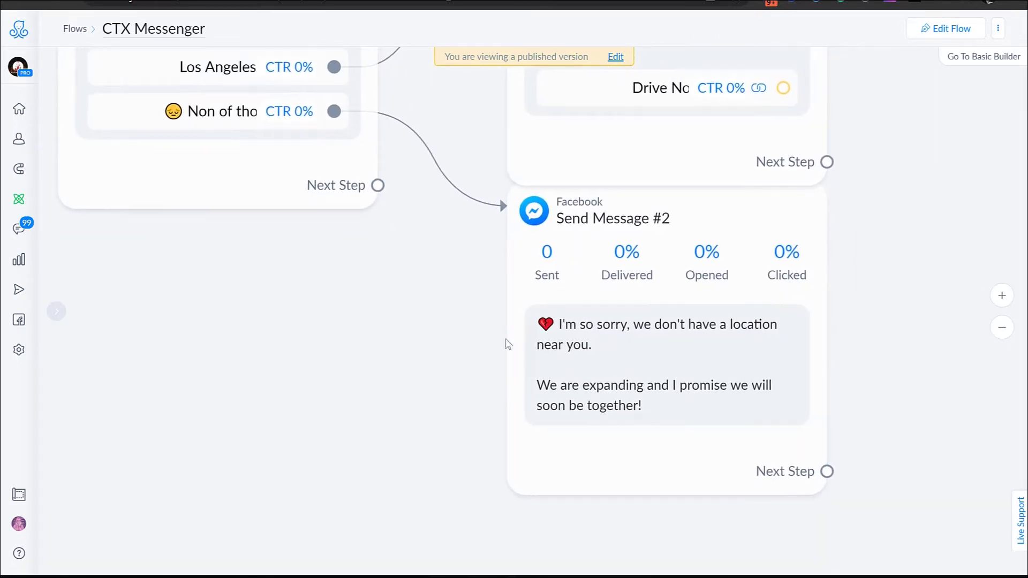
{"action": "mouse_move", "coordinate": [897, 341]}
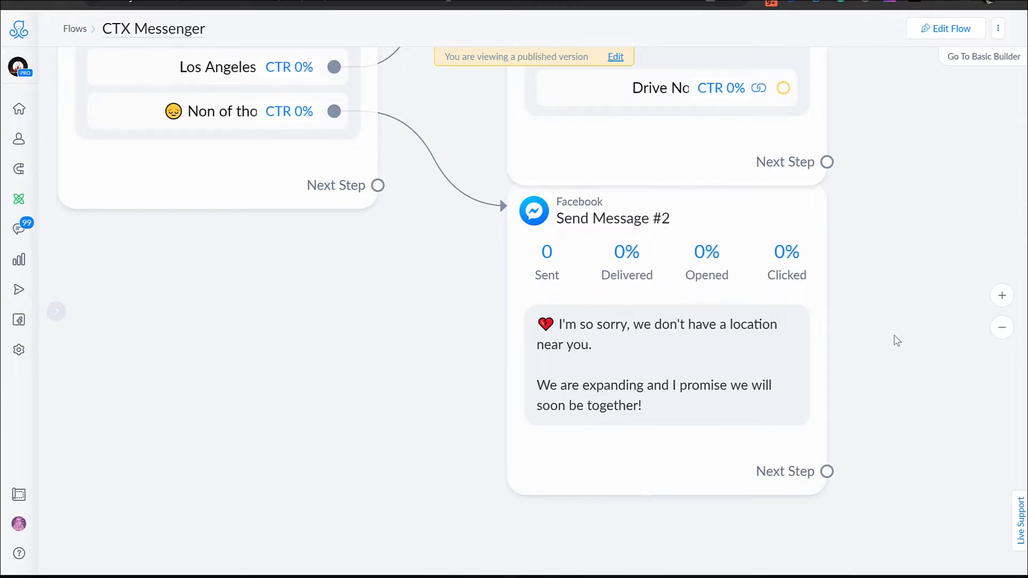
Duplicate the CTX Messenger flow and convert the copy to the Instagram channel
{"action": "left_click", "coordinate": [998, 28]}
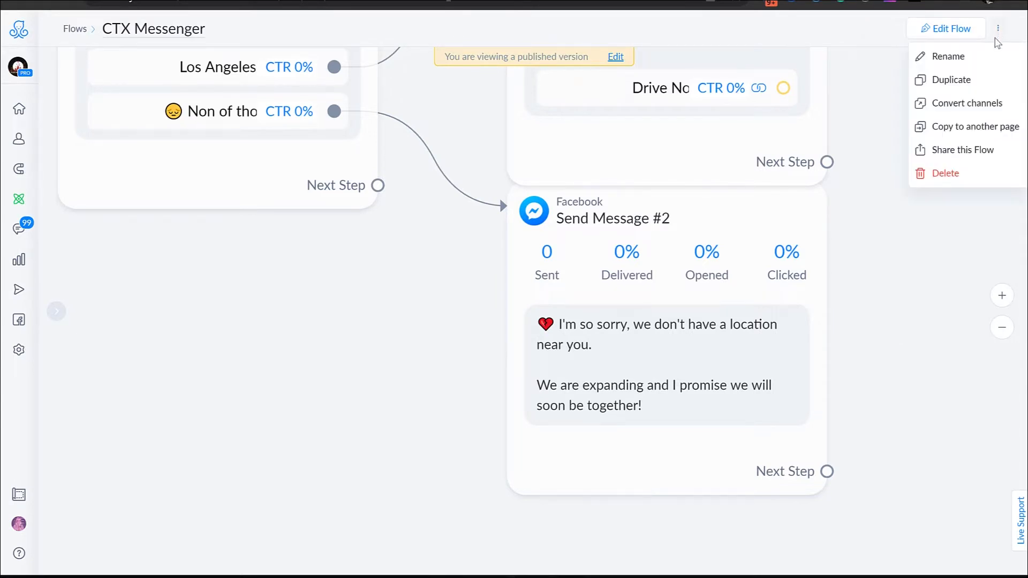
{"action": "mouse_move", "coordinate": [967, 106]}
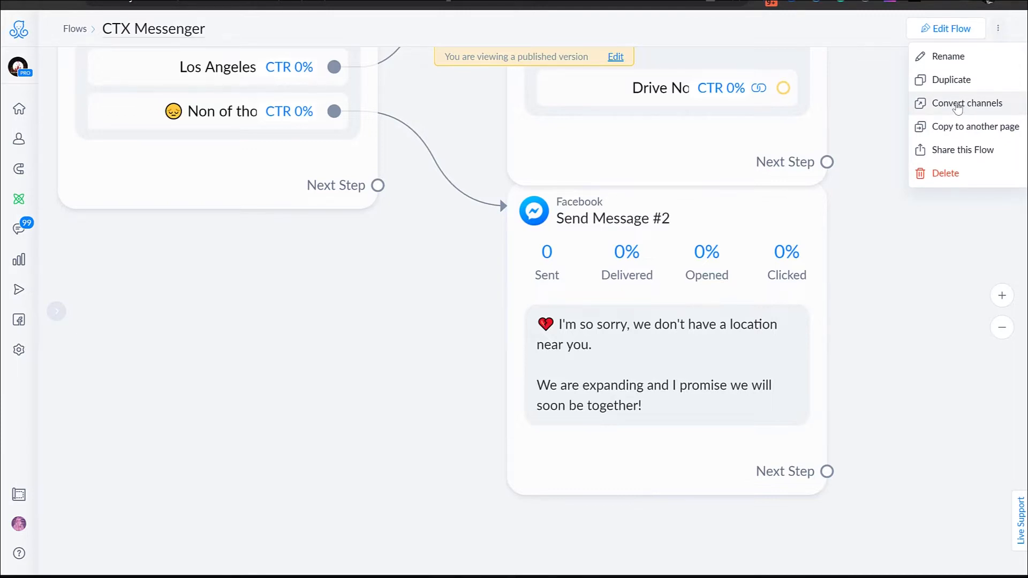
{"action": "left_click", "coordinate": [965, 103]}
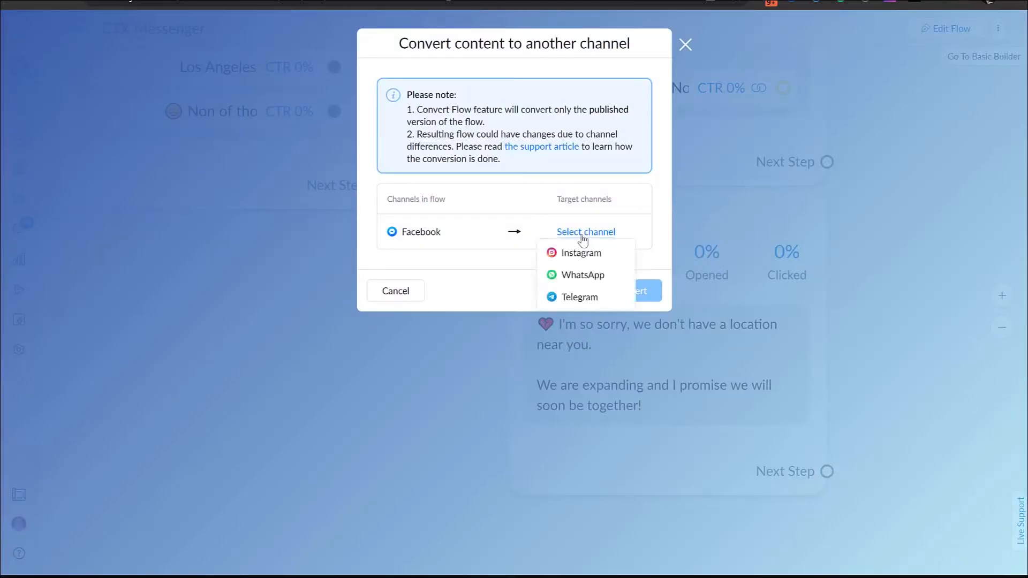
{"action": "left_click", "coordinate": [581, 253]}
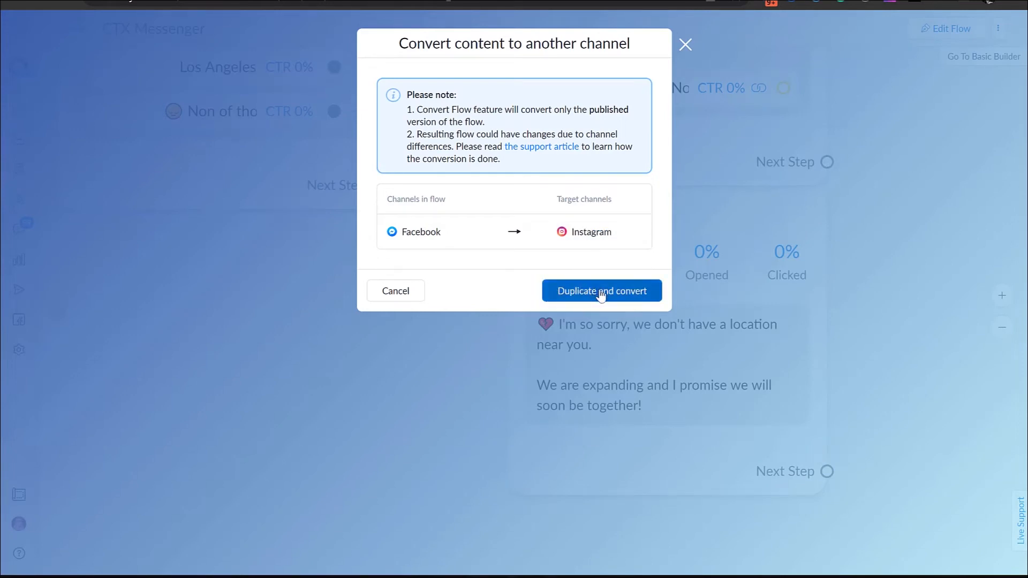
{"action": "left_click", "coordinate": [601, 290]}
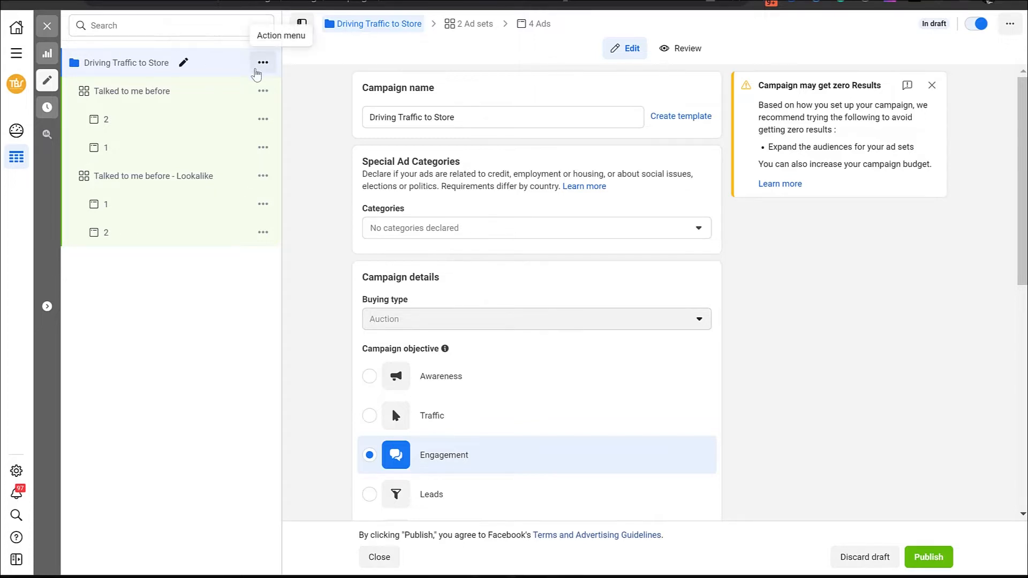
{"action": "mouse_move", "coordinate": [231, 69]}
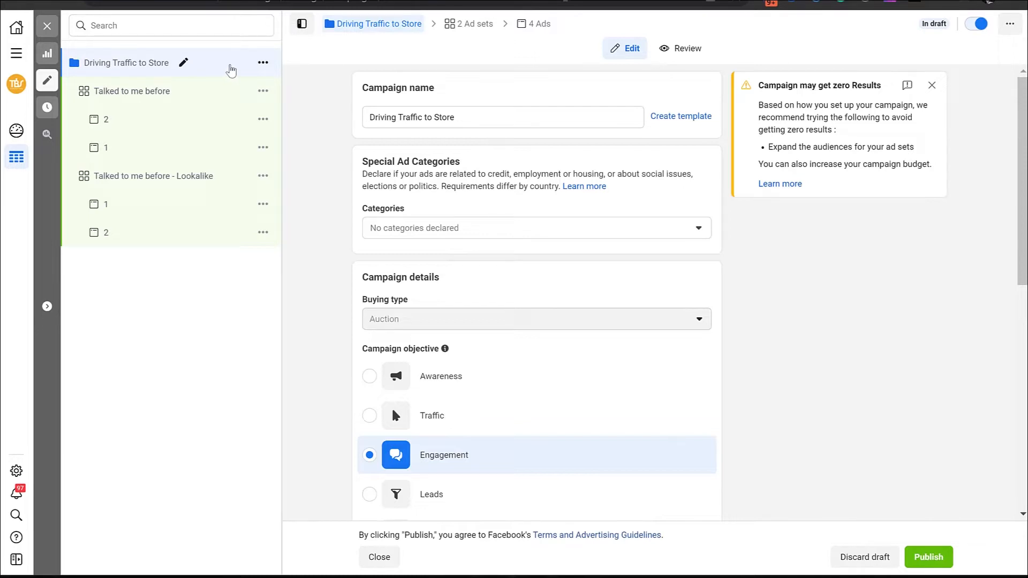
Quickly duplicate the Driving Traffic to Store campaign as 'Driving Traffic to Store - IG'
{"action": "left_click", "coordinate": [263, 62]}
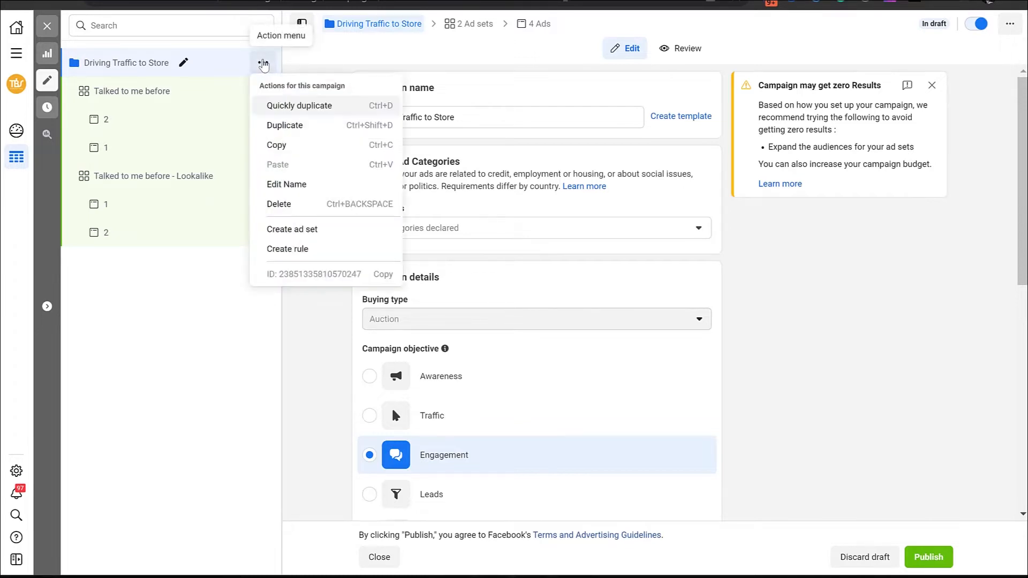
{"action": "left_click", "coordinate": [298, 105]}
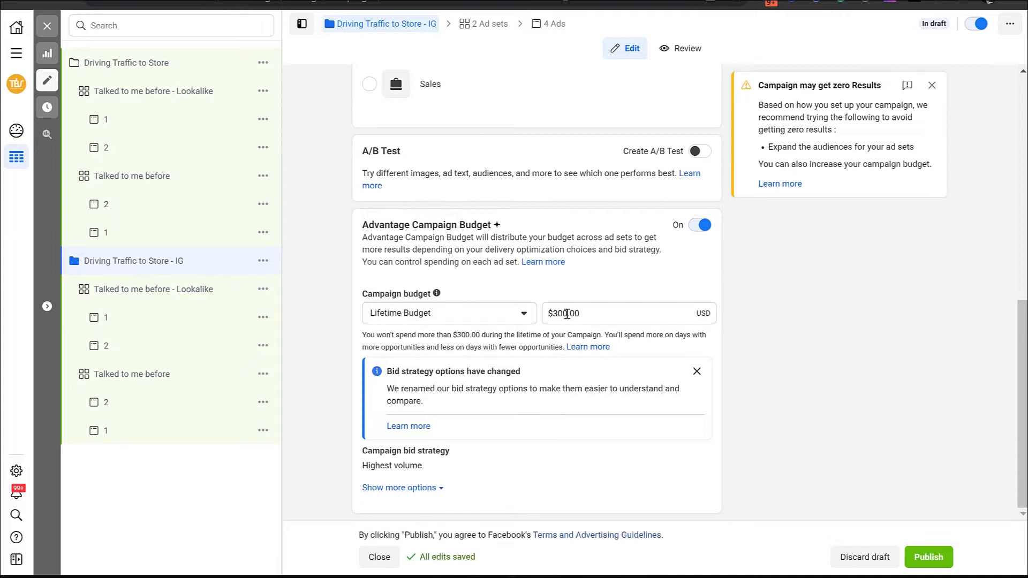
{"action": "mouse_move", "coordinate": [199, 293]}
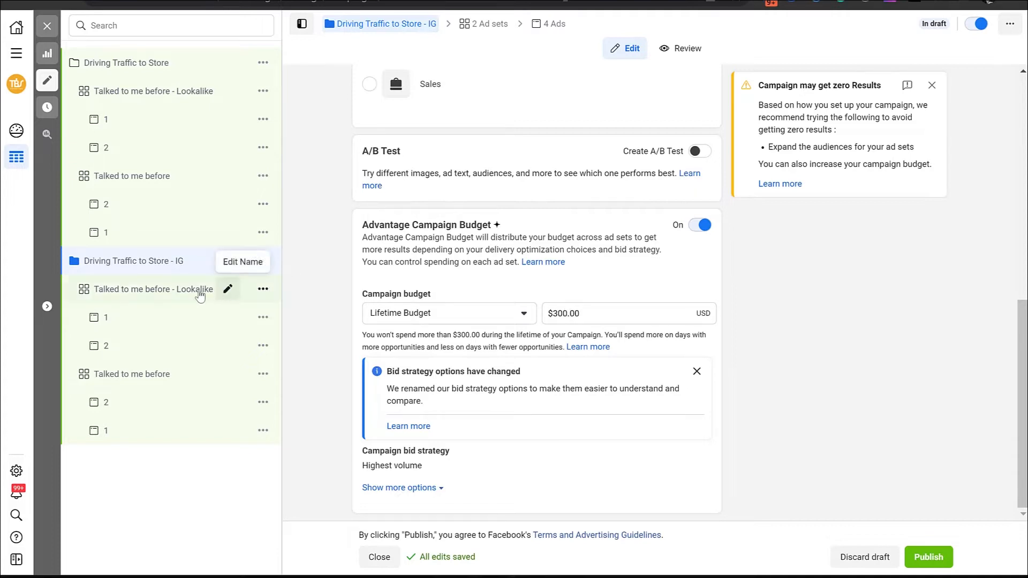
Switch the Talked to me before - Lookalike ad set's messaging app from Messenger to Instagram
{"action": "left_click", "coordinate": [155, 289]}
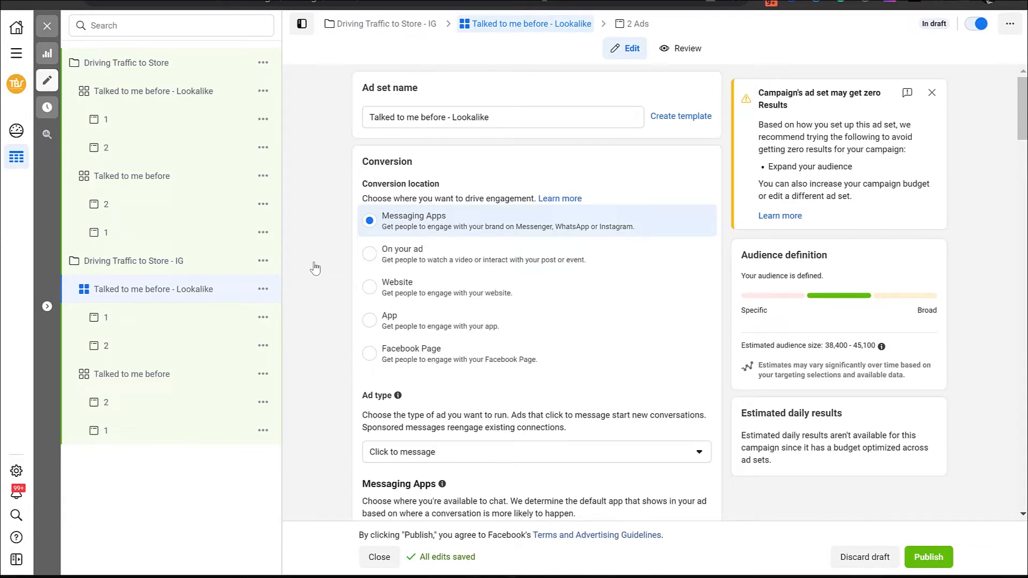
{"action": "scroll", "scroll_direction": "down", "scroll_amount": 3}
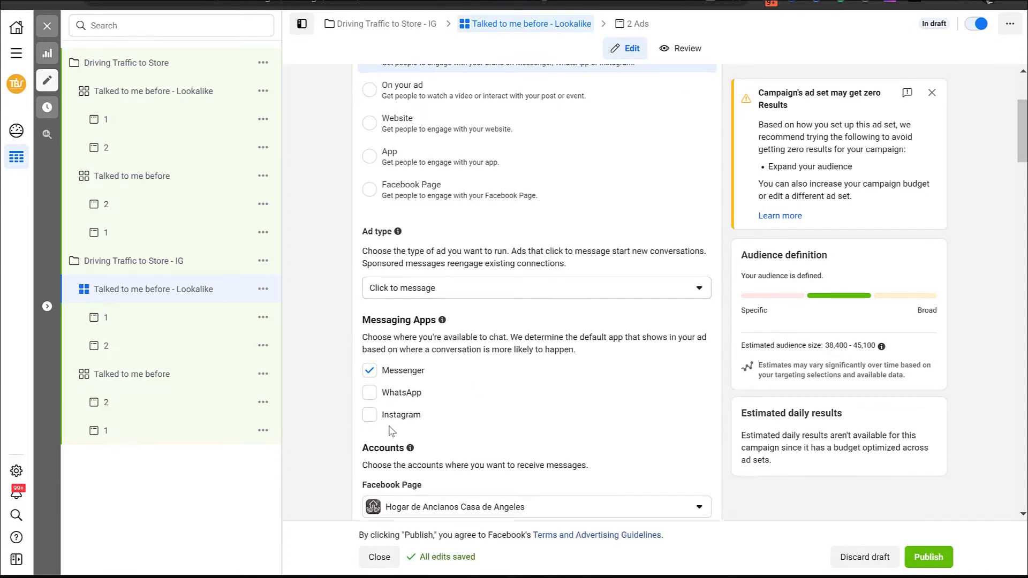
{"action": "left_click", "coordinate": [369, 415]}
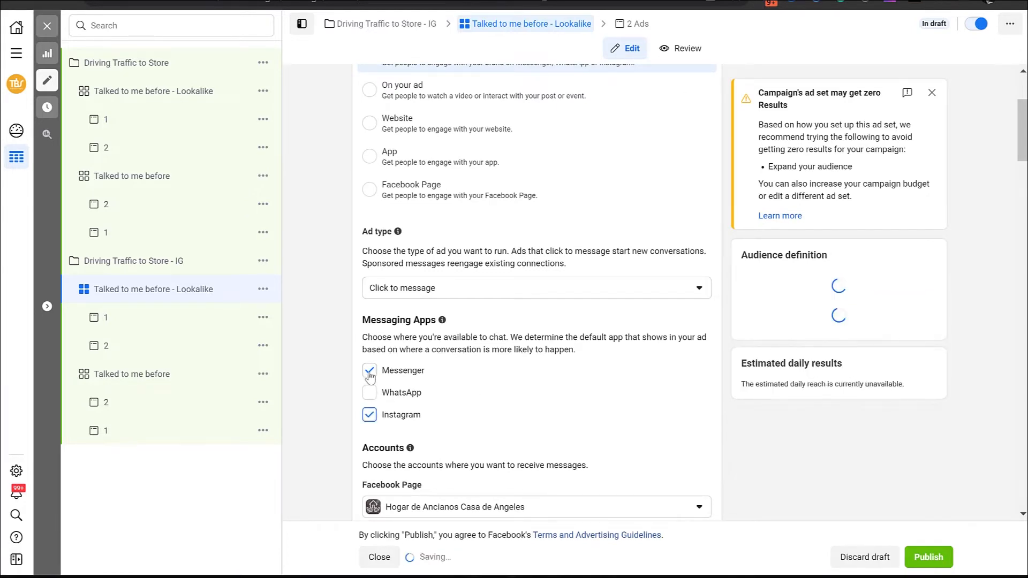
{"action": "left_click", "coordinate": [369, 370]}
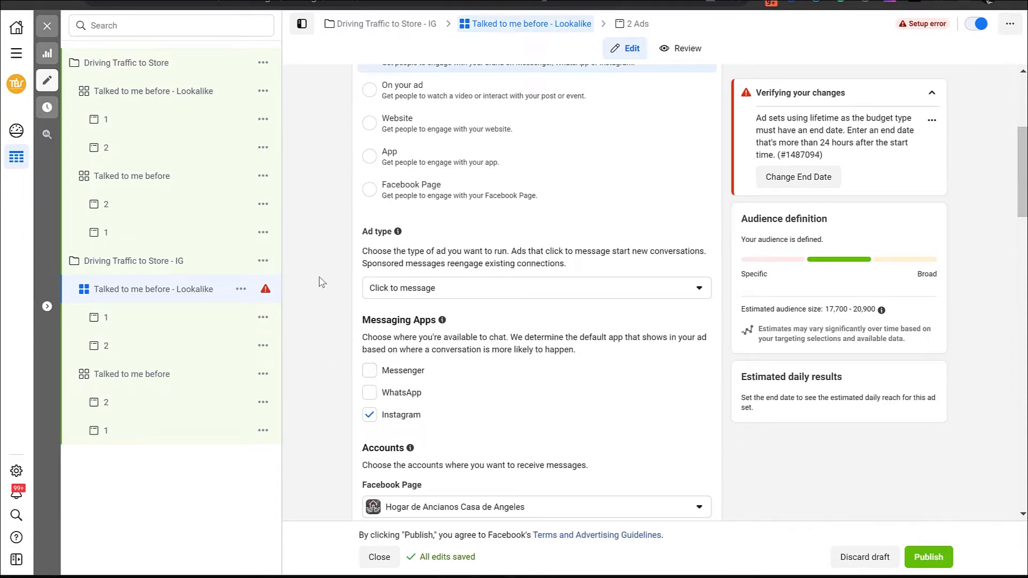
{"action": "mouse_move", "coordinate": [274, 277]}
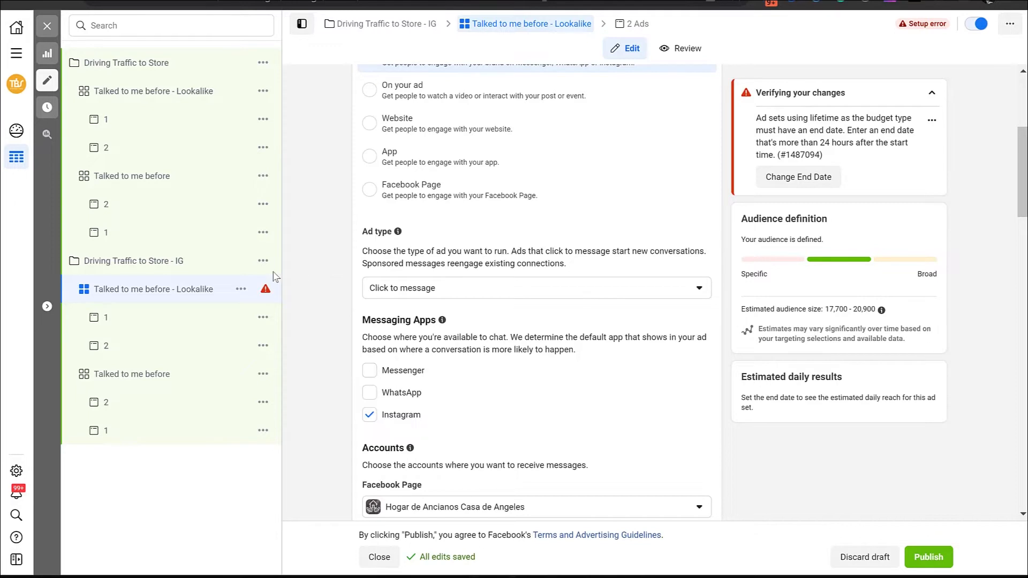
{"action": "scroll", "scroll_direction": "down", "scroll_amount": 3}
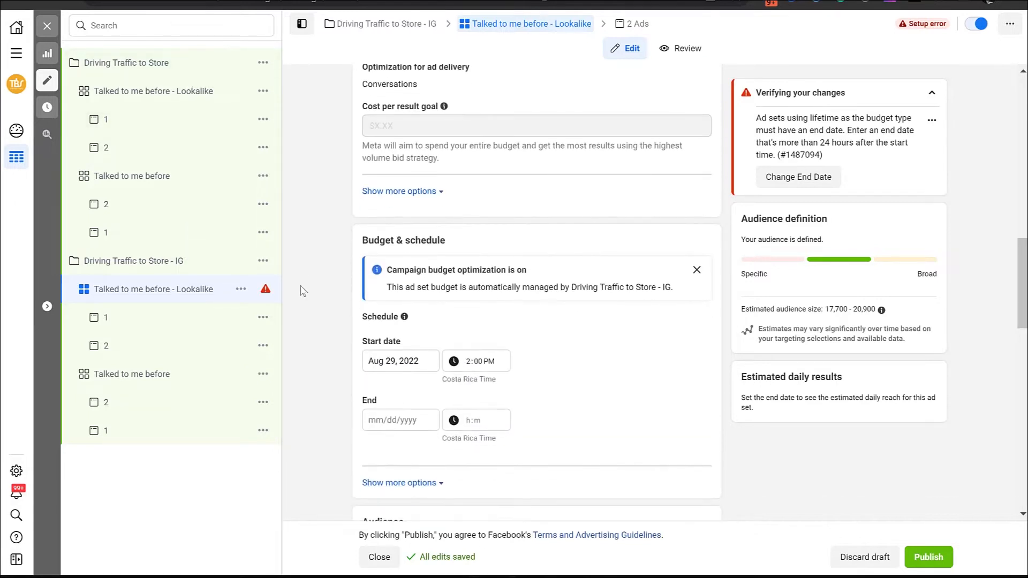
{"action": "left_click", "coordinate": [400, 420]}
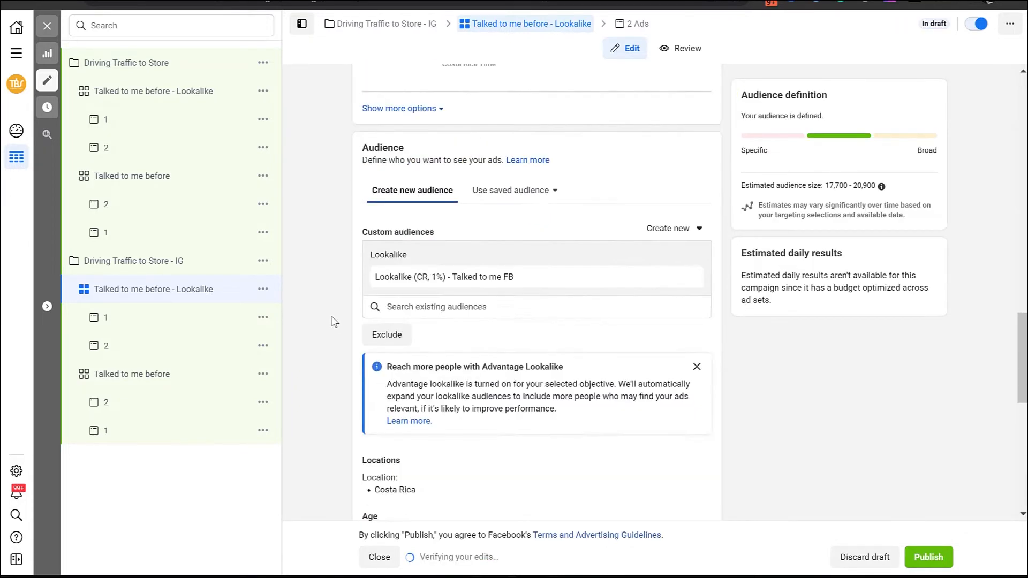
{"action": "scroll", "scroll_direction": "down", "scroll_amount": 3}
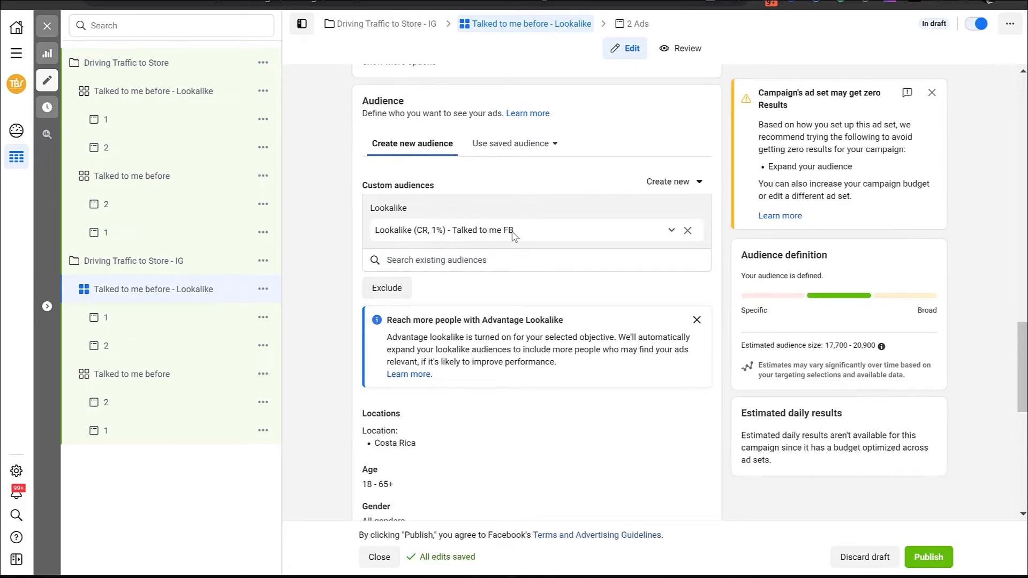
{"action": "mouse_move", "coordinate": [518, 238]}
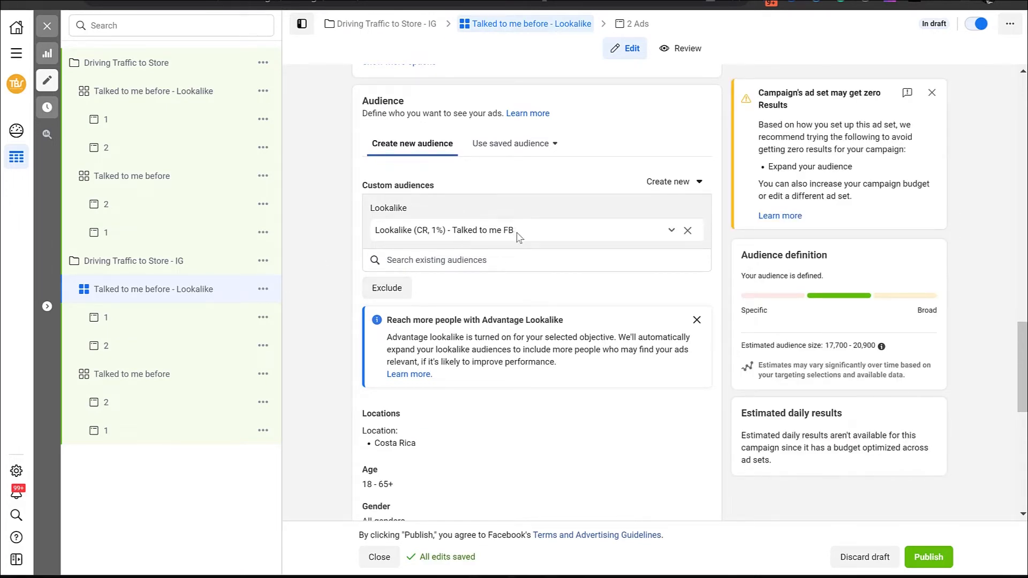
{"action": "mouse_move", "coordinate": [712, 241]}
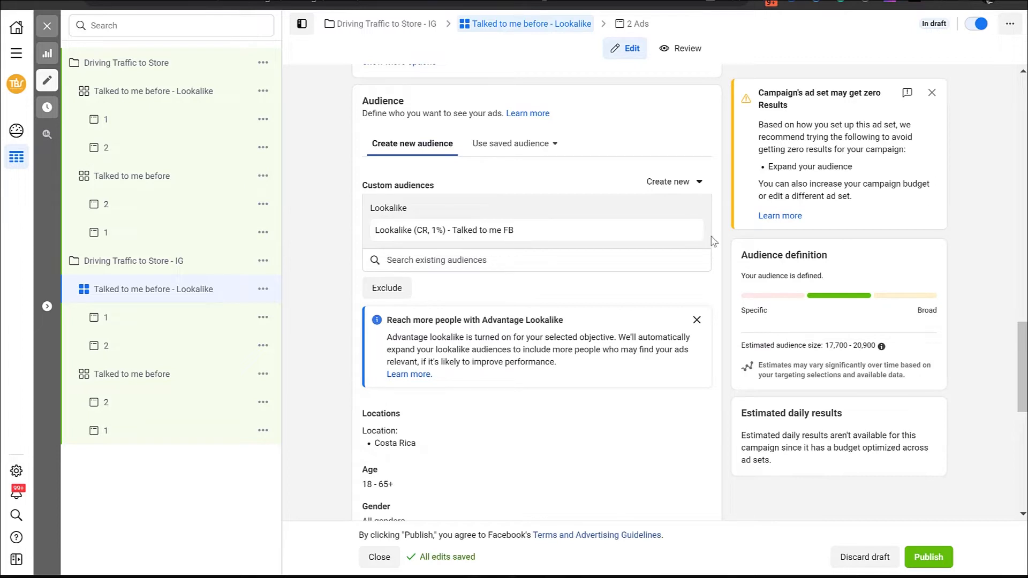
Create the 'Past year IG' custom audience of everyone engaging with the Instagram account in 365 days
{"action": "left_click", "coordinate": [674, 182]}
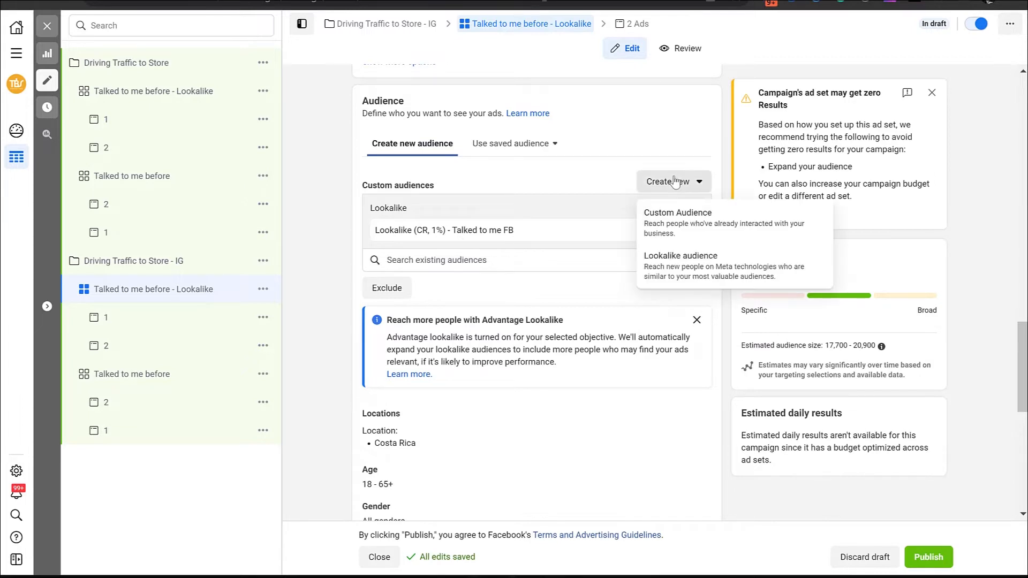
{"action": "left_click", "coordinate": [678, 213]}
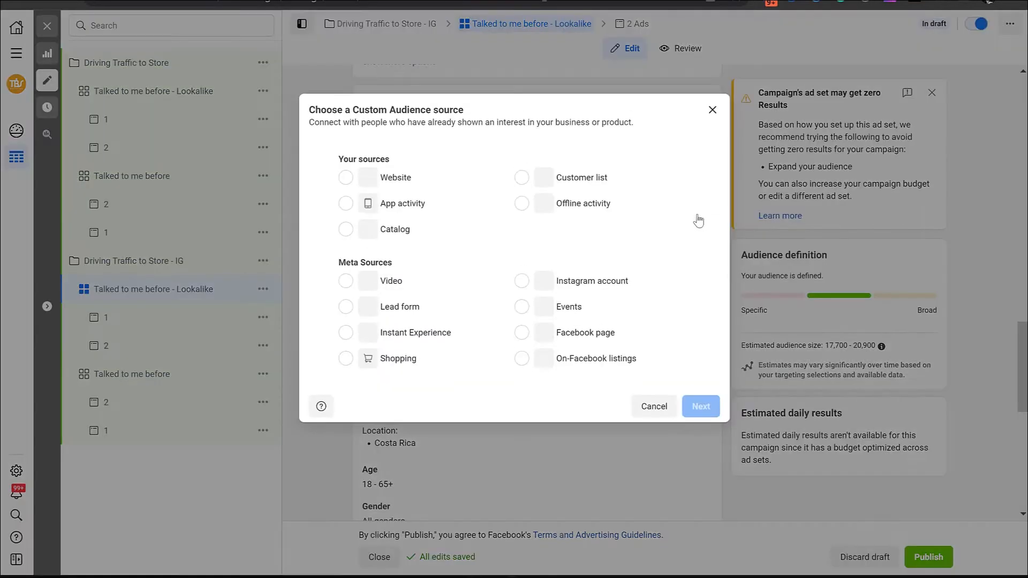
{"action": "left_click", "coordinate": [523, 280]}
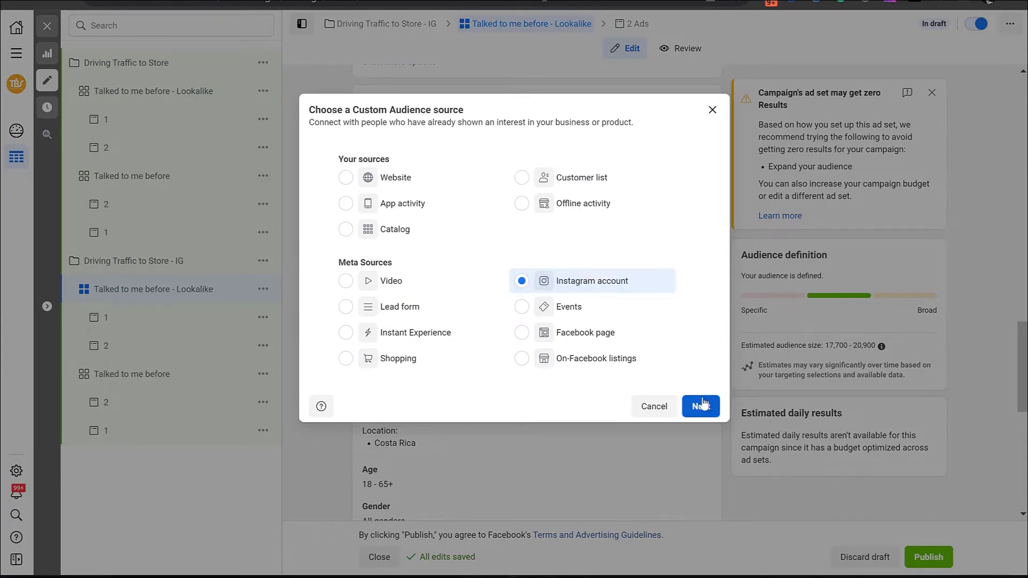
{"action": "left_click", "coordinate": [700, 407]}
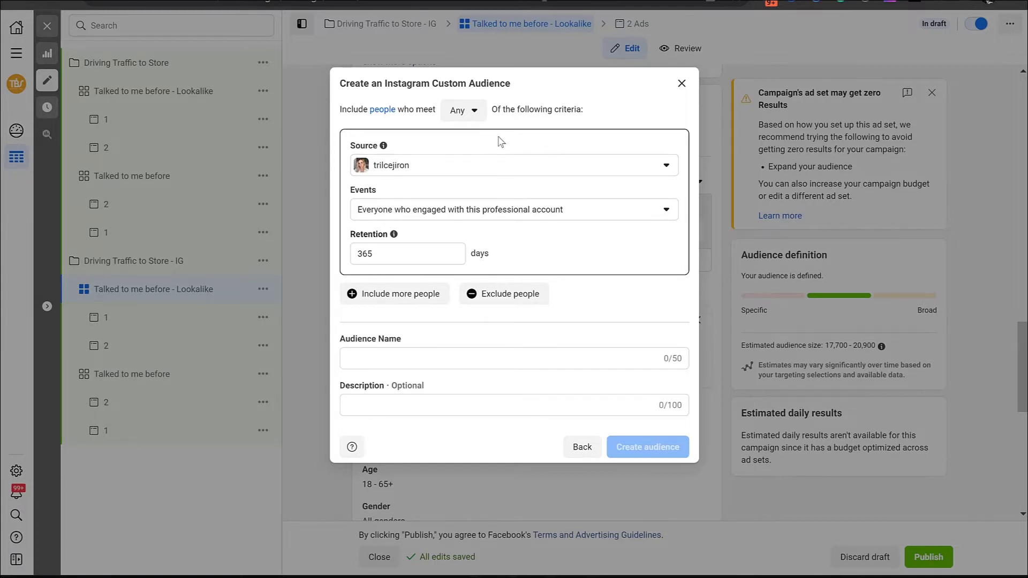
{"action": "mouse_move", "coordinate": [526, 149]}
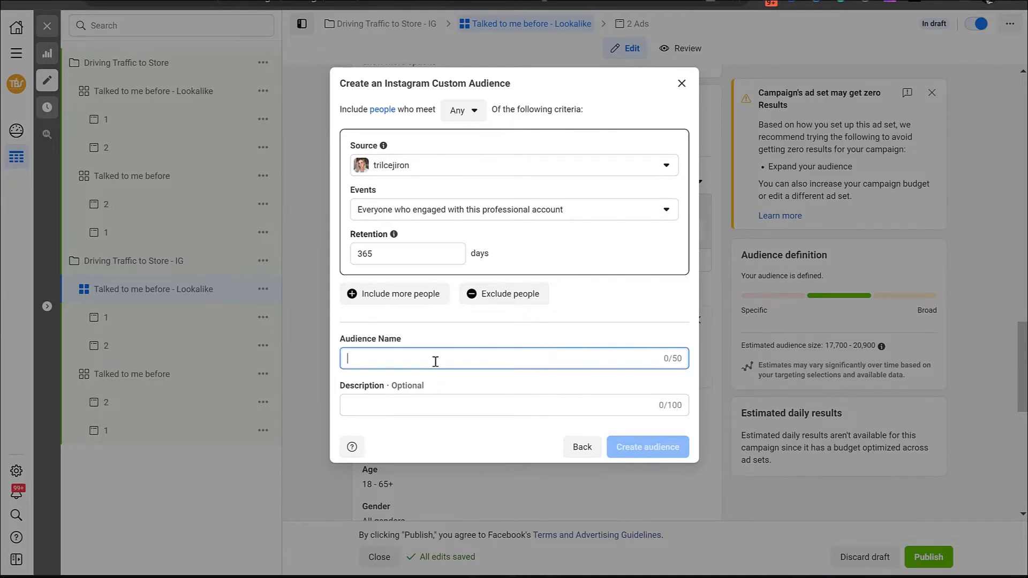
{"action": "type", "text": "Paa"}
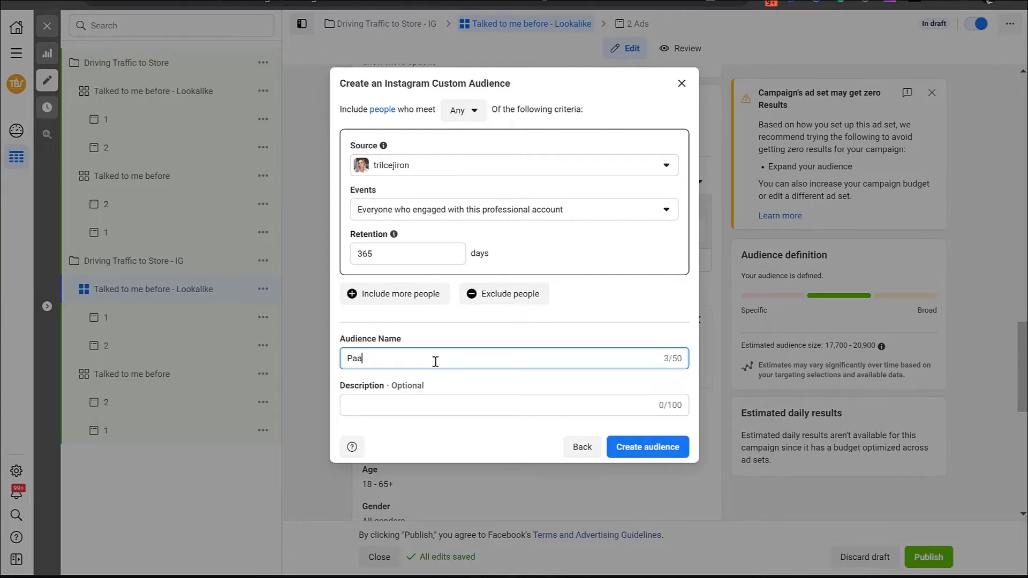
{"action": "left_click", "coordinate": [646, 446]}
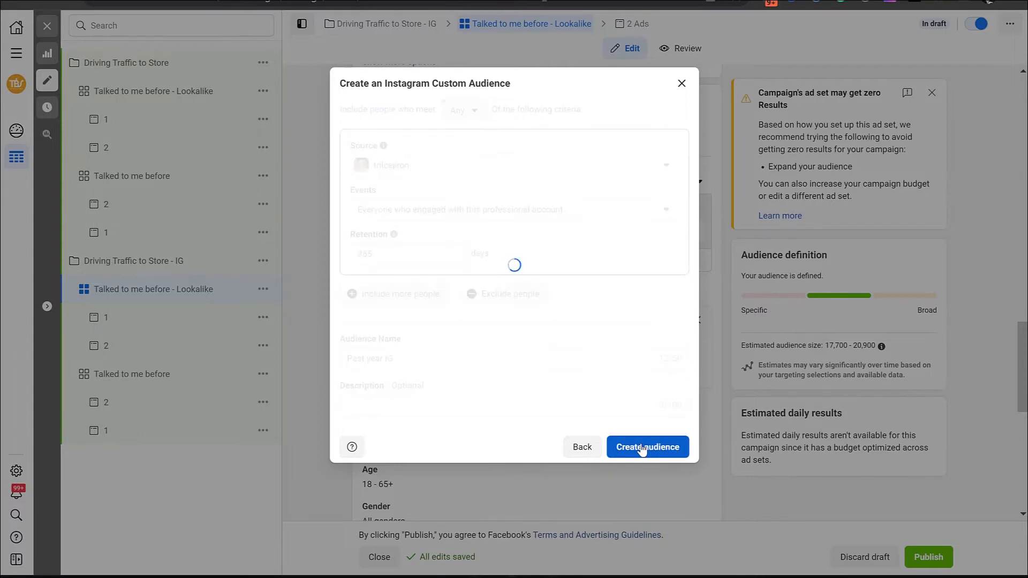
Create a 1% United States lookalike of Past year IG, replacing Costa Rica
{"action": "left_click", "coordinate": [647, 447]}
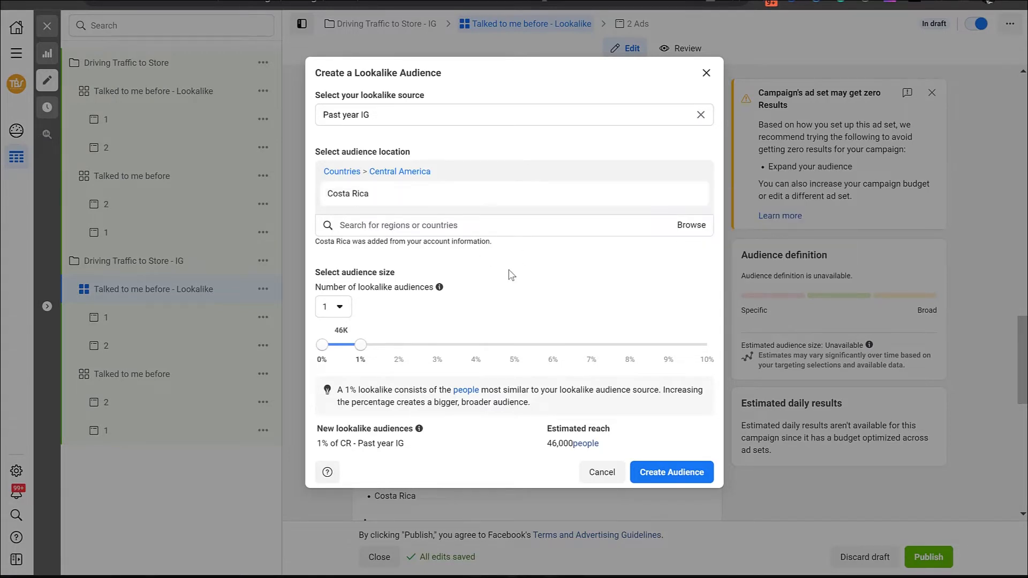
{"action": "mouse_move", "coordinate": [511, 291]}
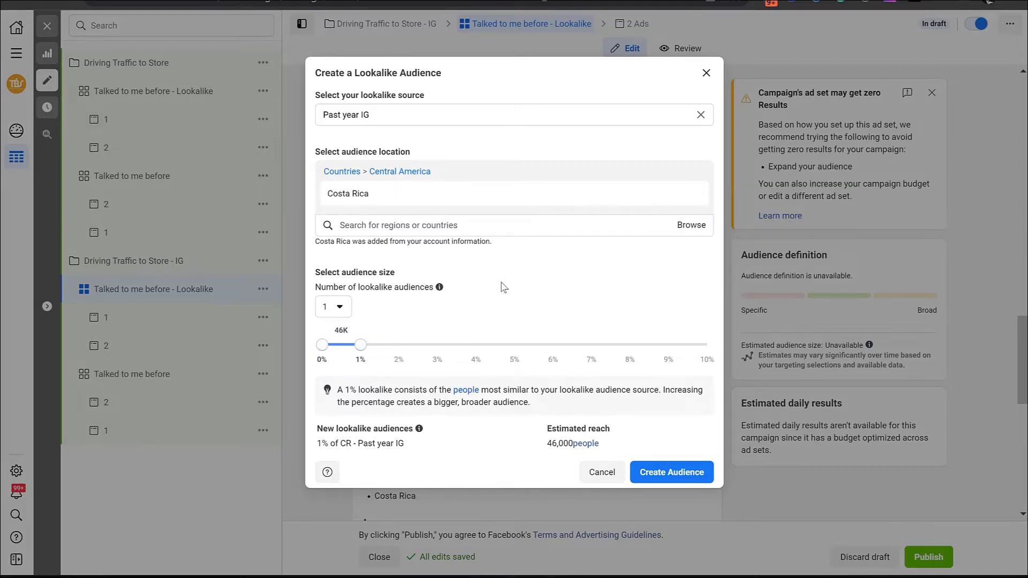
{"action": "mouse_move", "coordinate": [495, 296]}
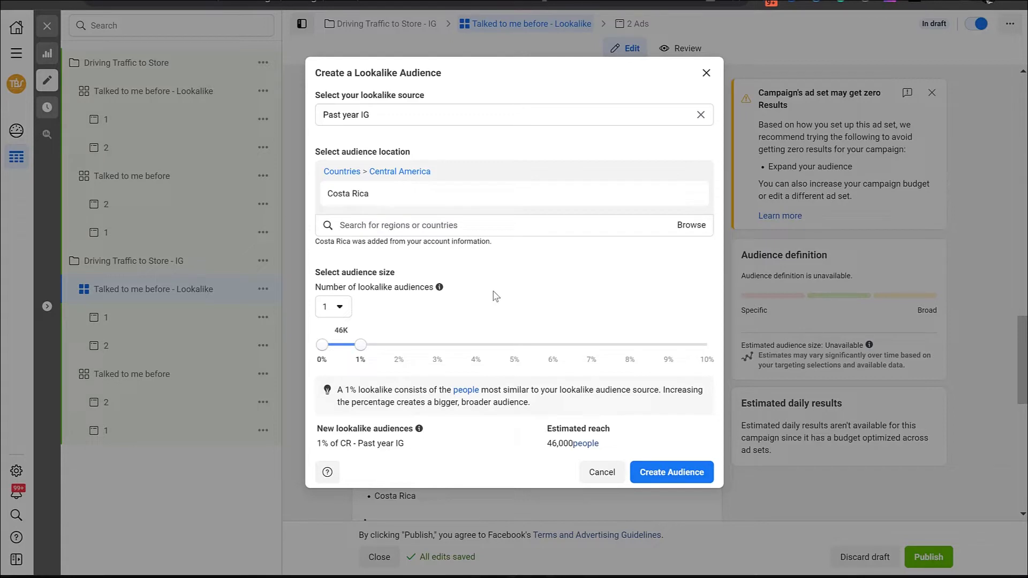
{"action": "left_click_drag", "start_coordinate": [360, 344], "coordinate": [437, 345]}
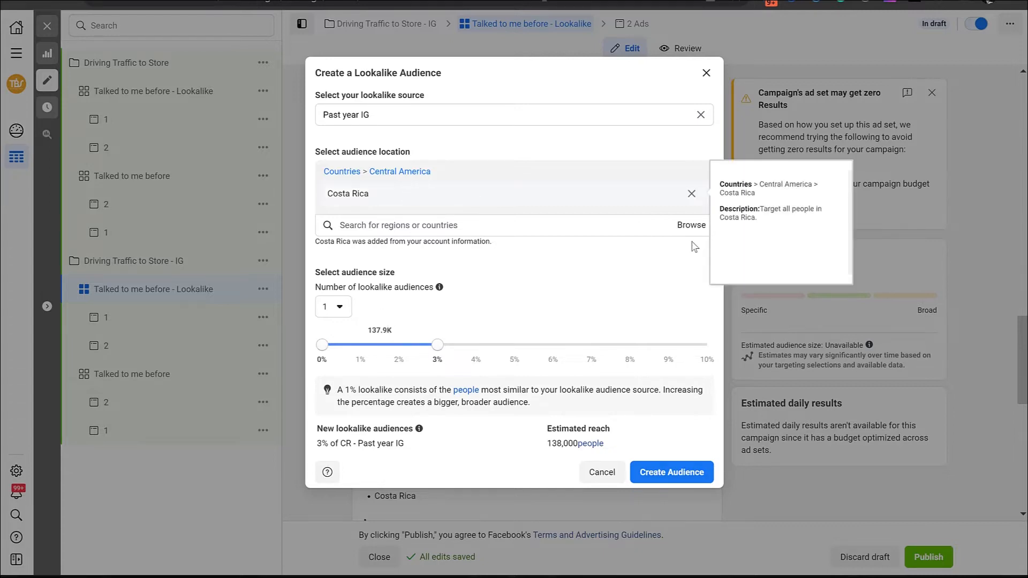
{"action": "left_click", "coordinate": [691, 193]}
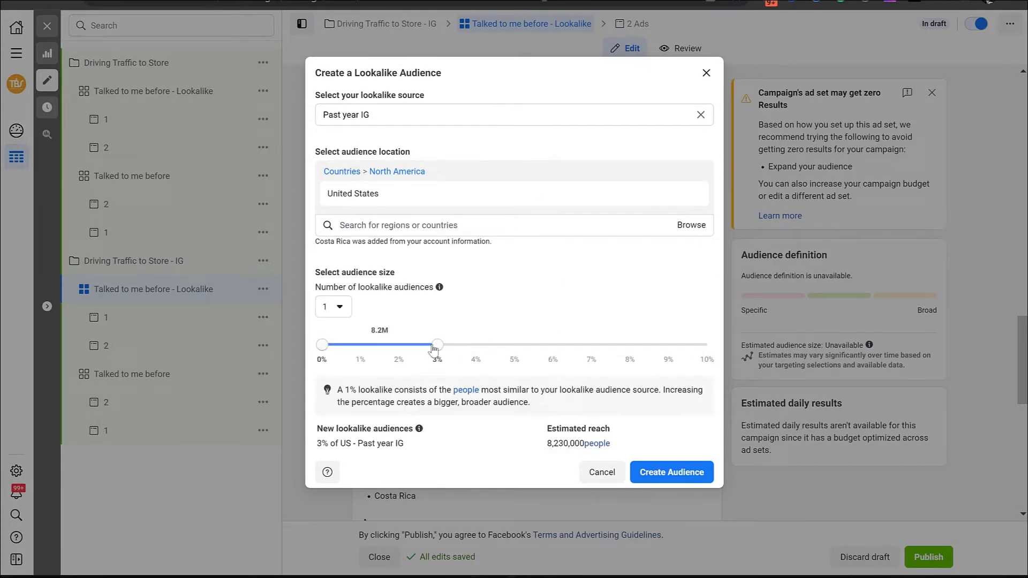
{"action": "mouse_move", "coordinate": [391, 339]}
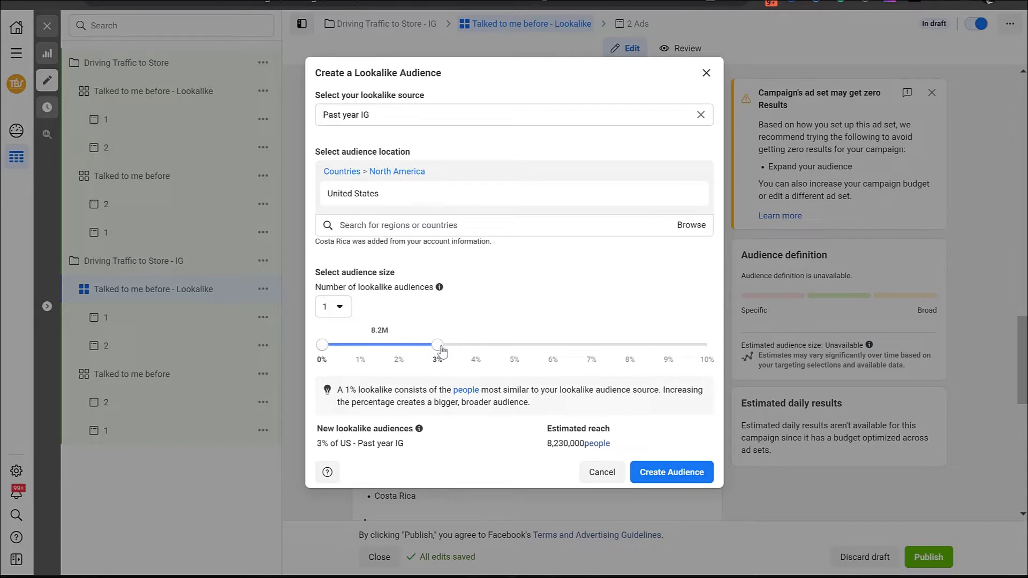
{"action": "left_click_drag", "start_coordinate": [439, 344], "coordinate": [360, 344]}
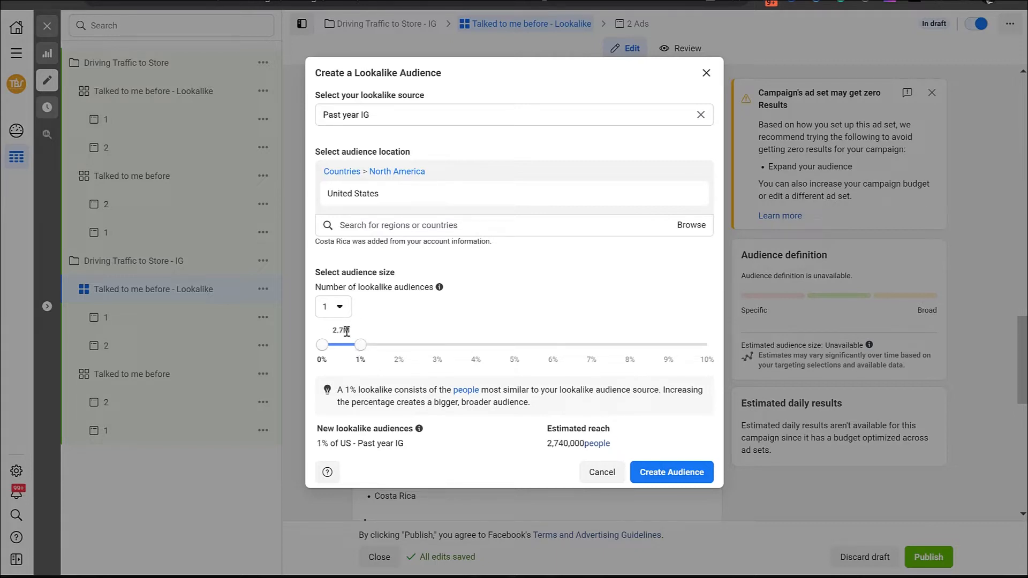
{"action": "mouse_move", "coordinate": [436, 333]}
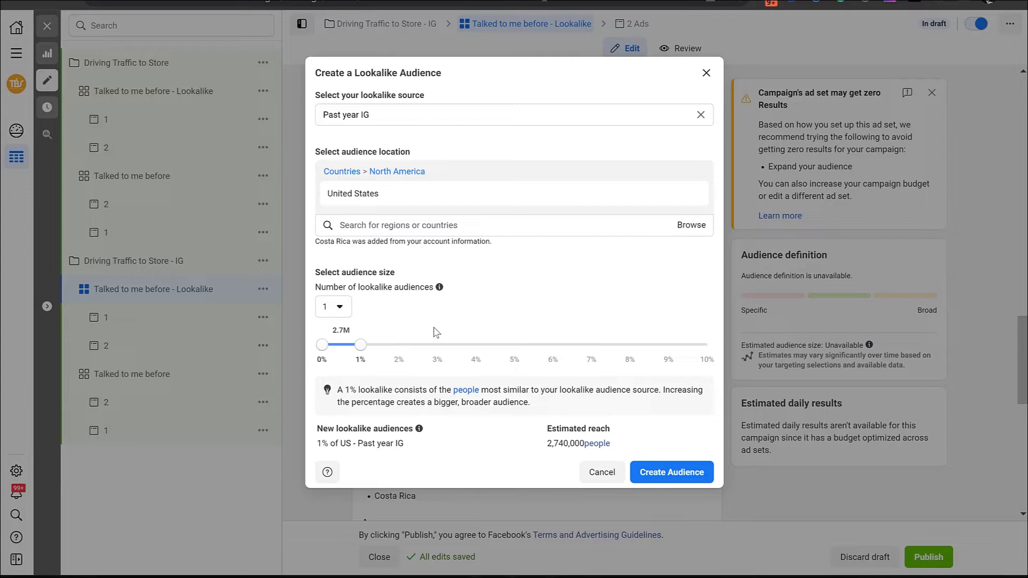
{"action": "mouse_move", "coordinate": [739, 446]}
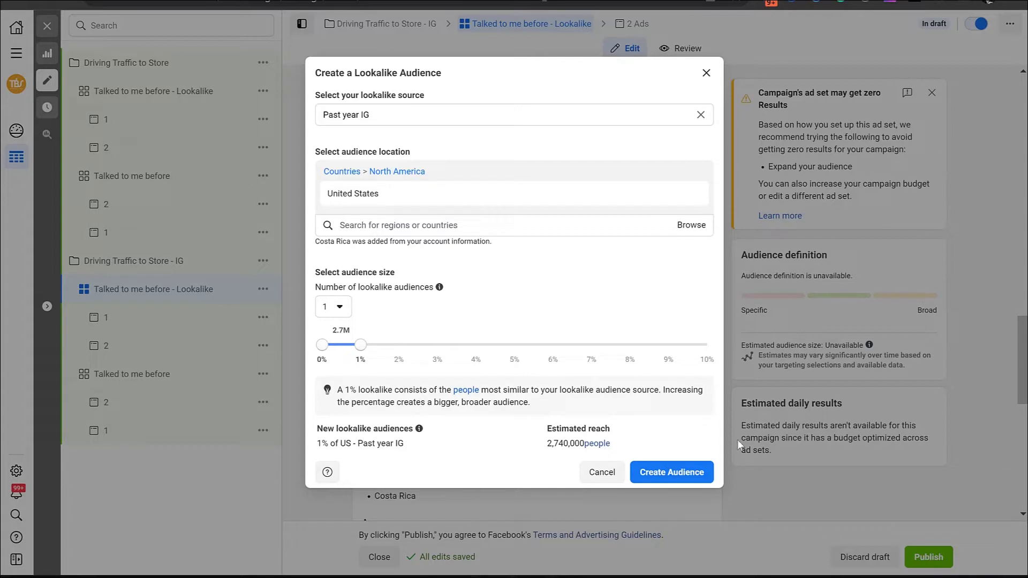
{"action": "left_click", "coordinate": [671, 472]}
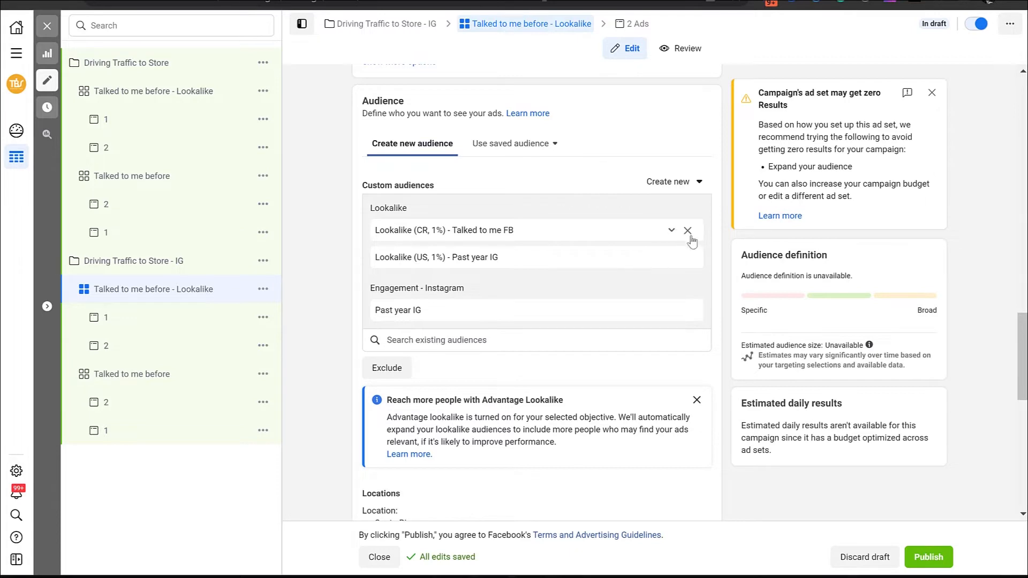
Remove the Lookalike (CR, 1%) - Talked to me FB audience from the ad set
{"action": "left_click", "coordinate": [688, 230]}
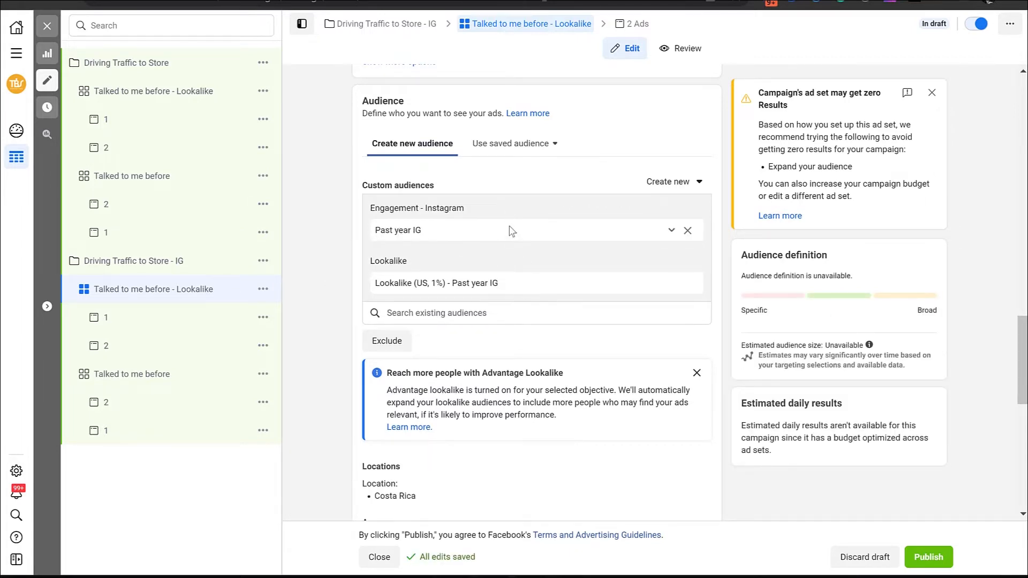
{"action": "mouse_move", "coordinate": [395, 242]}
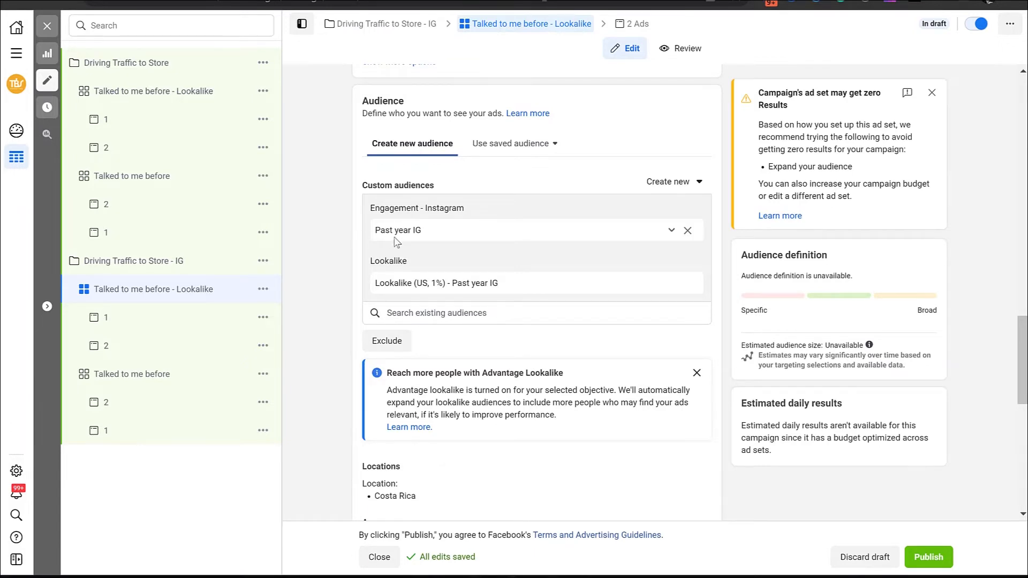
{"action": "mouse_move", "coordinate": [439, 237]}
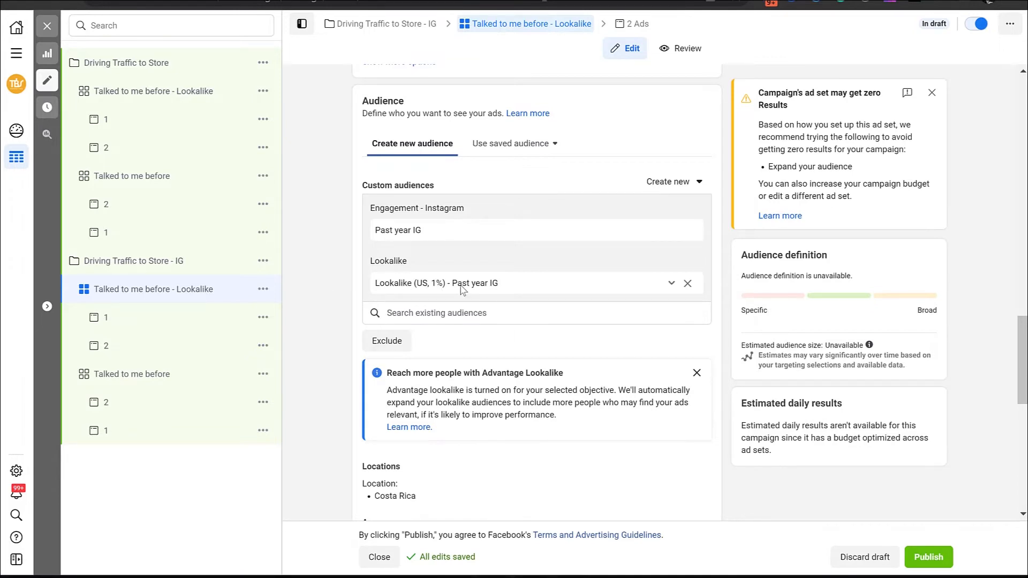
{"action": "mouse_move", "coordinate": [487, 290]}
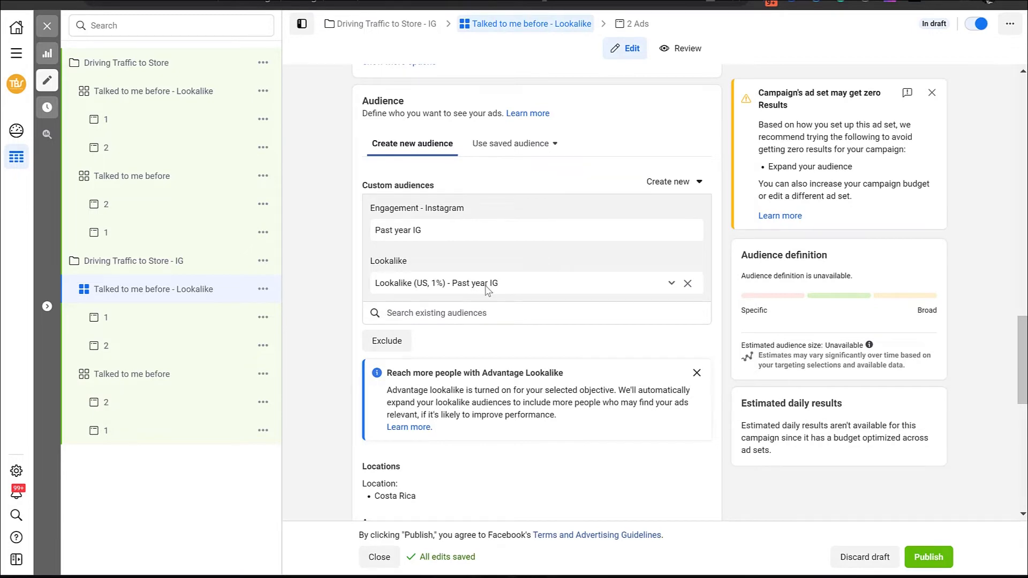
{"action": "mouse_move", "coordinate": [305, 361]}
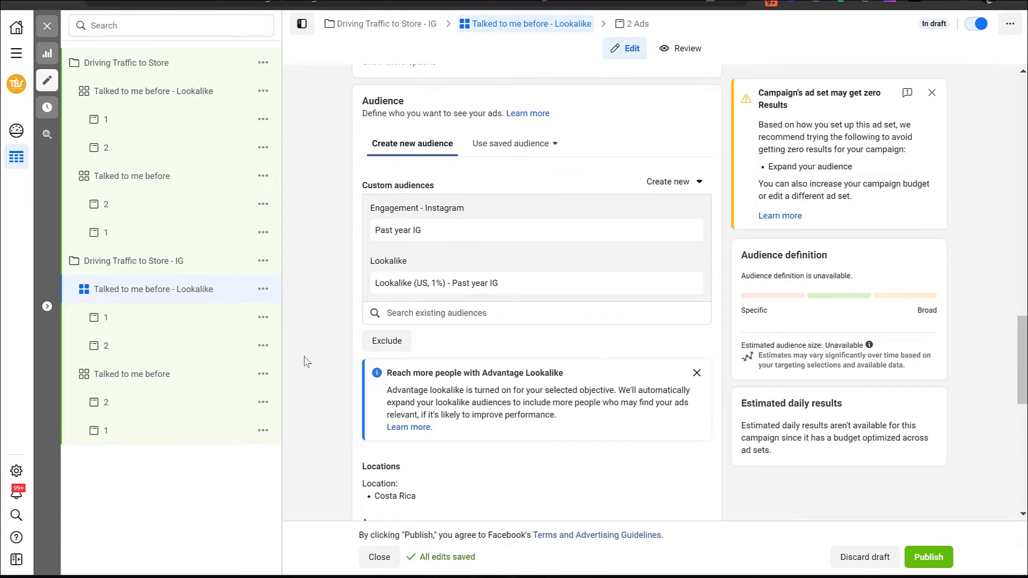
{"action": "scroll", "scroll_direction": "down", "scroll_amount": 3}
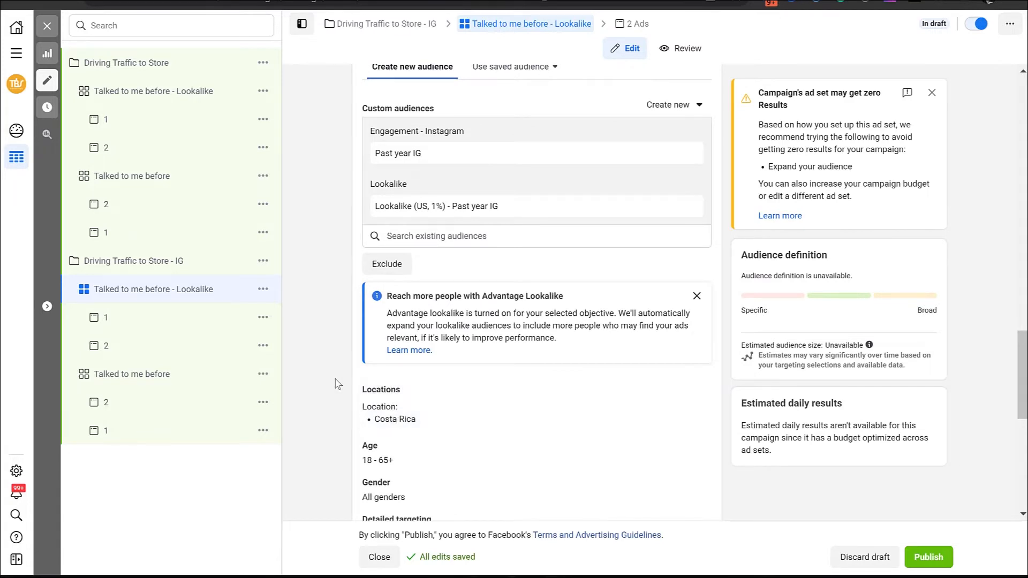
{"action": "mouse_move", "coordinate": [459, 199]}
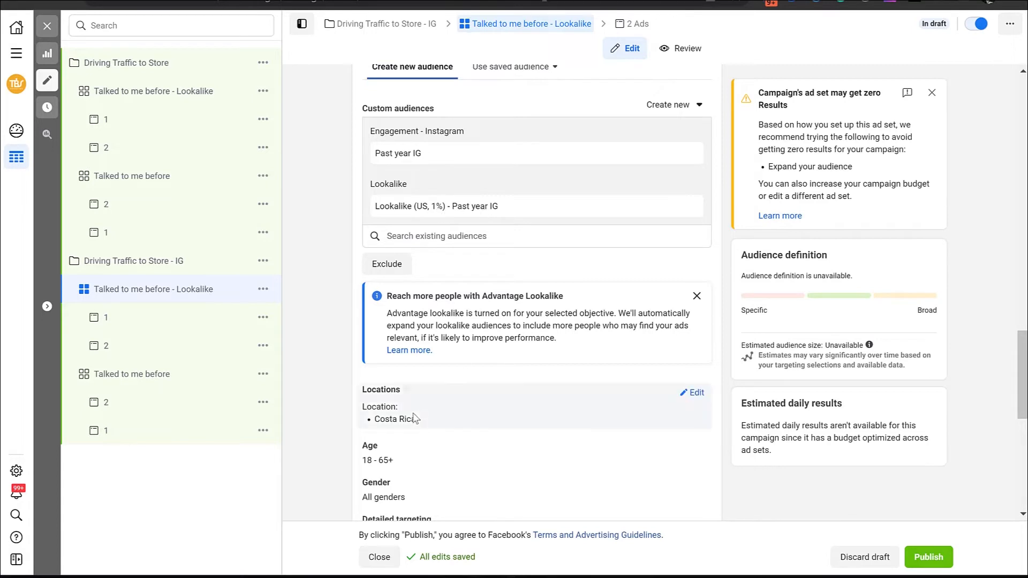
{"action": "mouse_move", "coordinate": [349, 386]}
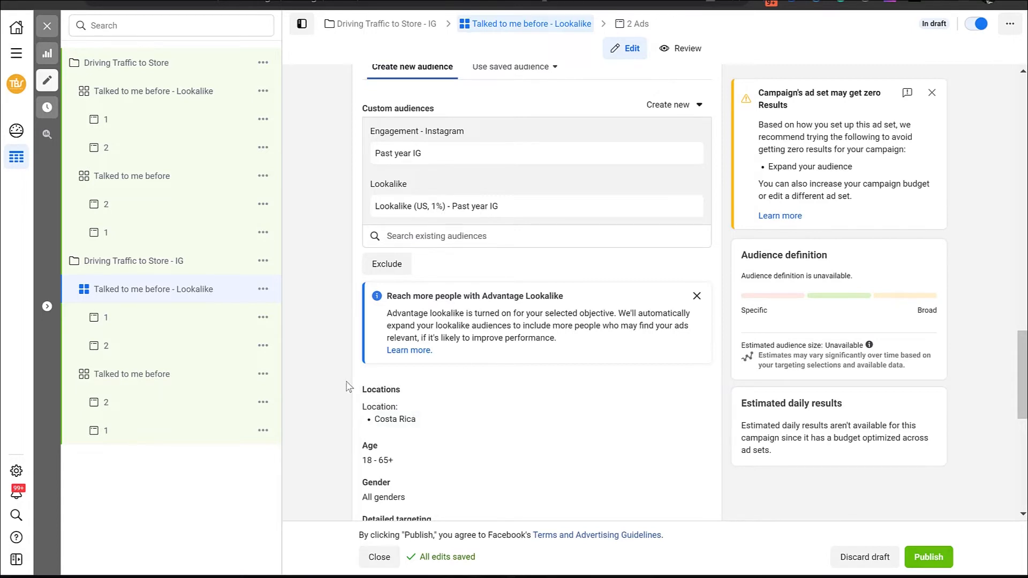
{"action": "mouse_move", "coordinate": [670, 210]}
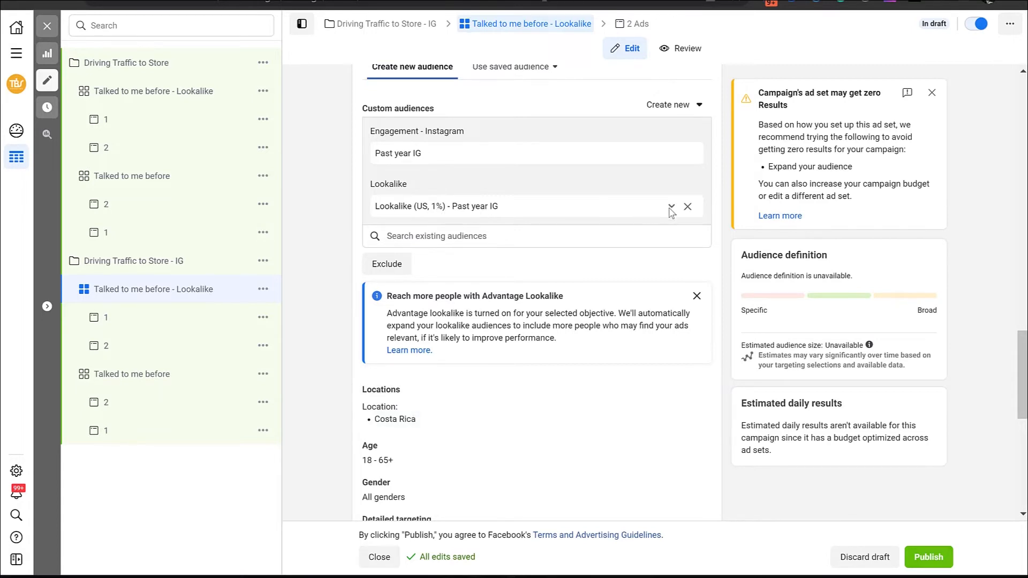
{"action": "left_click", "coordinate": [687, 205]}
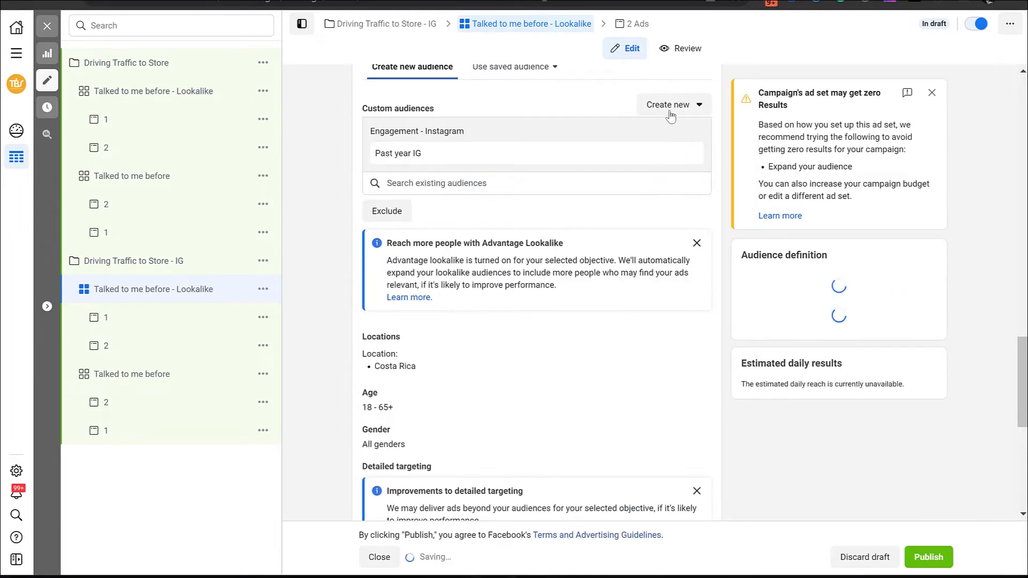
{"action": "left_click", "coordinate": [672, 104]}
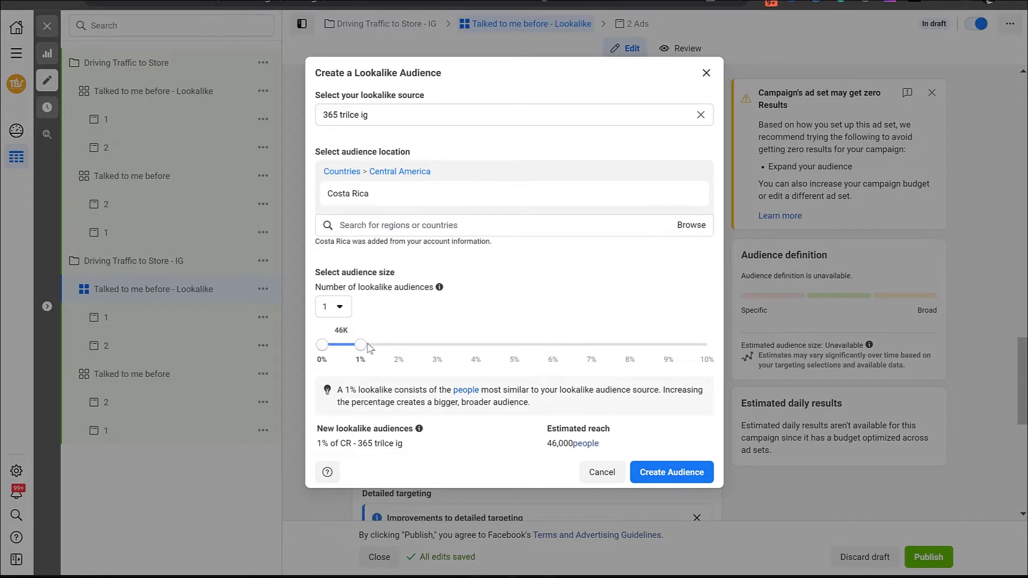
{"action": "left_click_drag", "start_coordinate": [361, 345], "coordinate": [436, 345]}
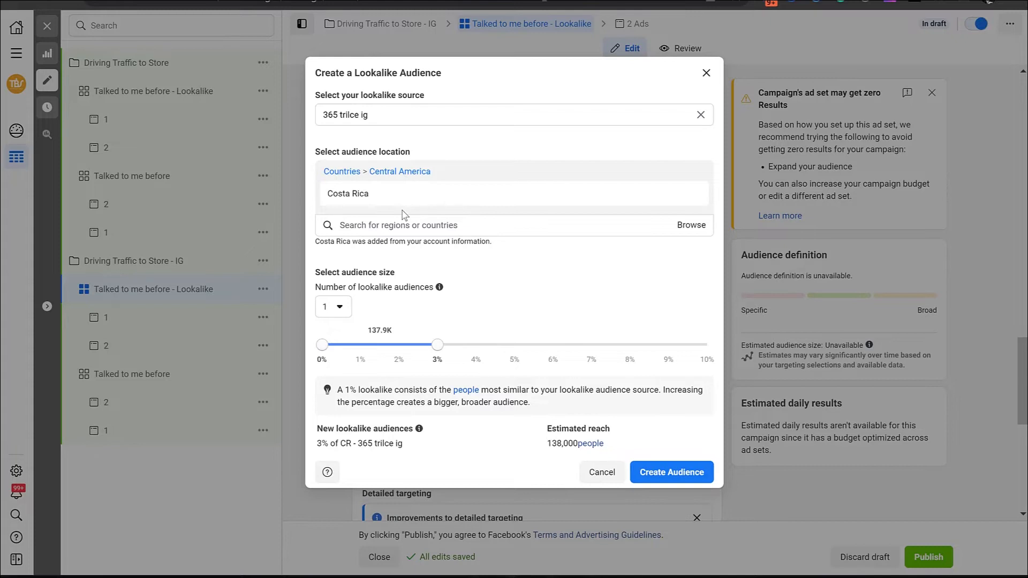
{"action": "mouse_move", "coordinate": [571, 333]}
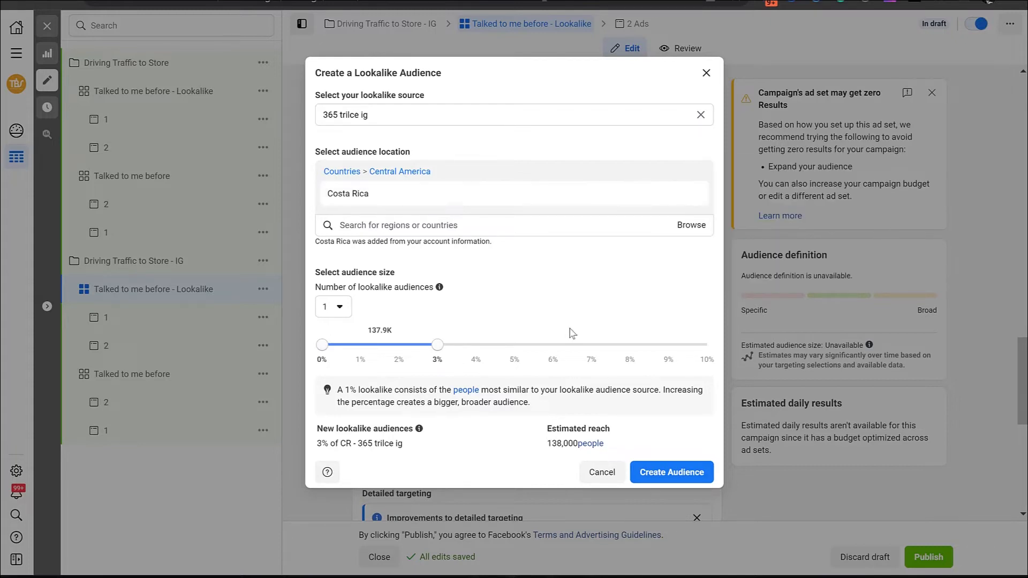
{"action": "mouse_move", "coordinate": [753, 531]}
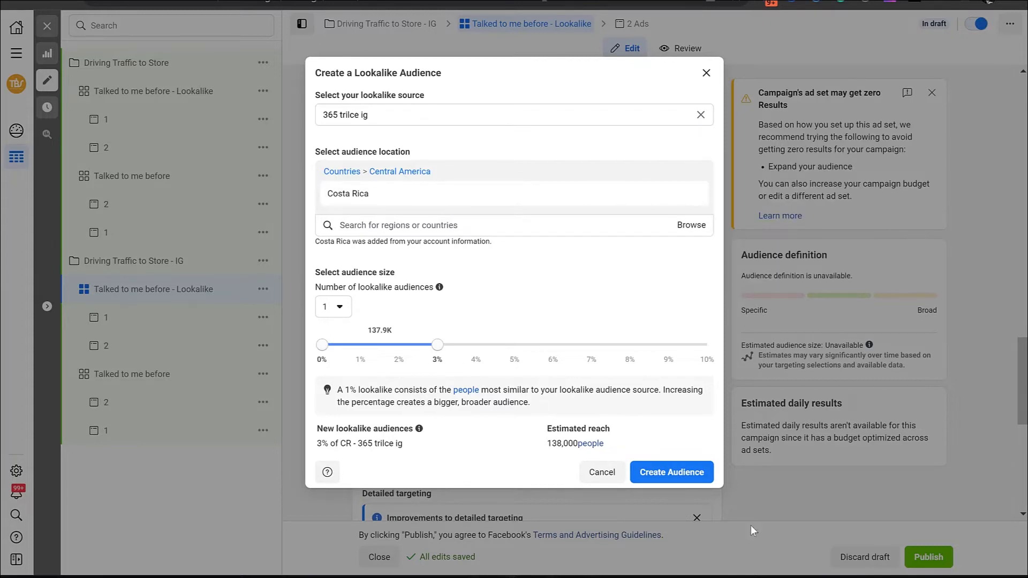
{"action": "left_click", "coordinate": [671, 473]}
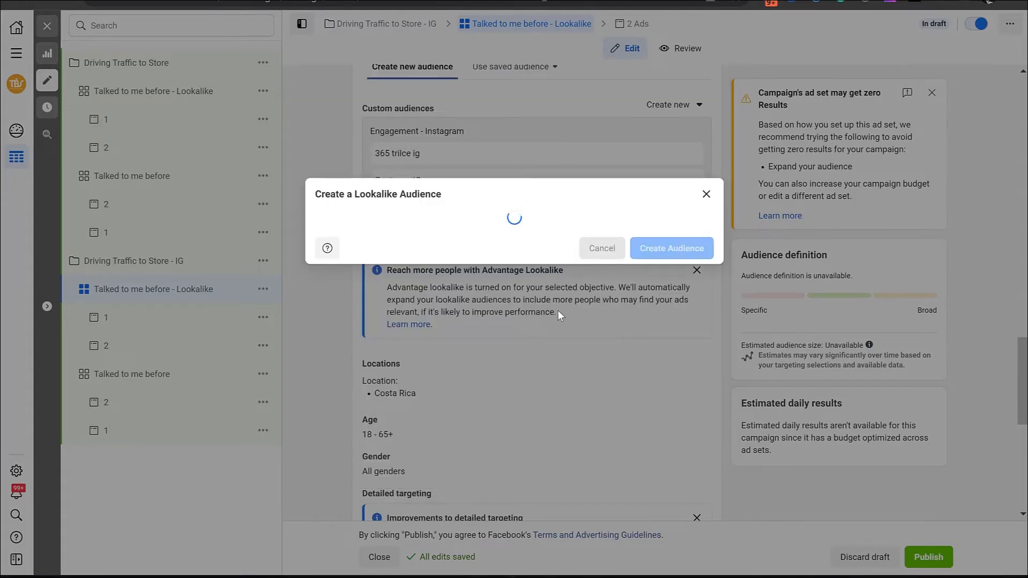
{"action": "left_click", "coordinate": [601, 248]}
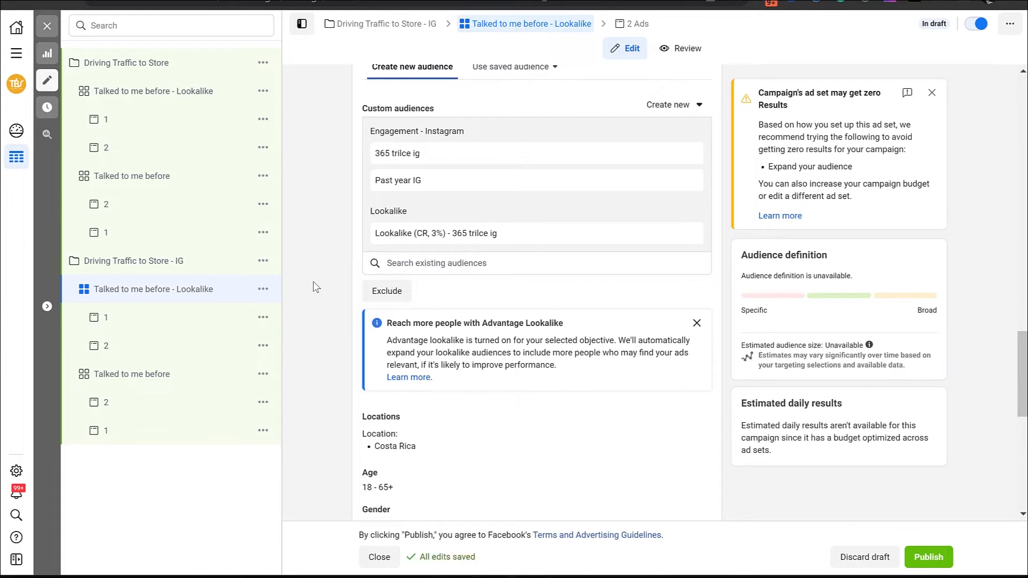
{"action": "mouse_move", "coordinate": [422, 461]}
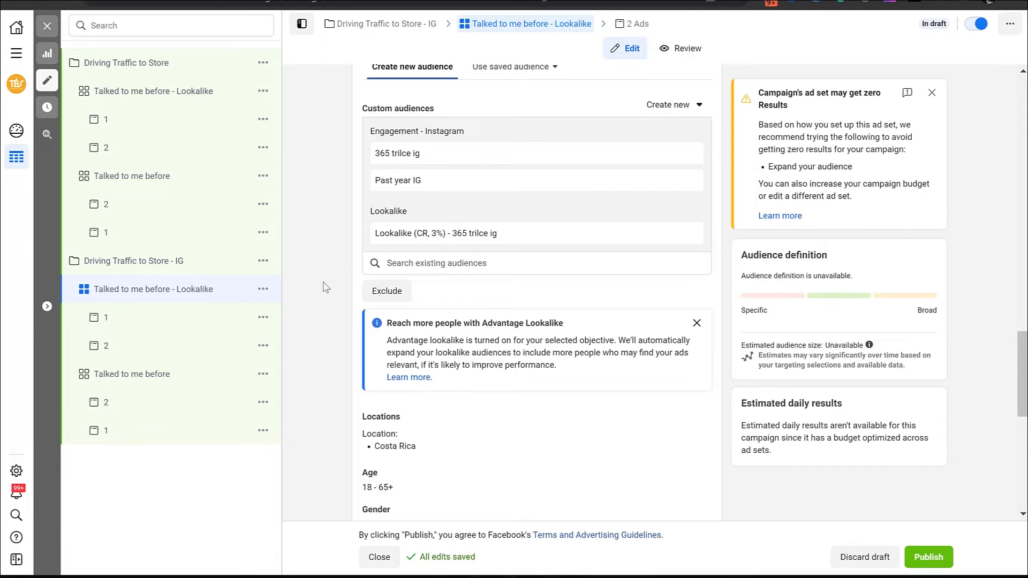
{"action": "mouse_move", "coordinate": [555, 215]}
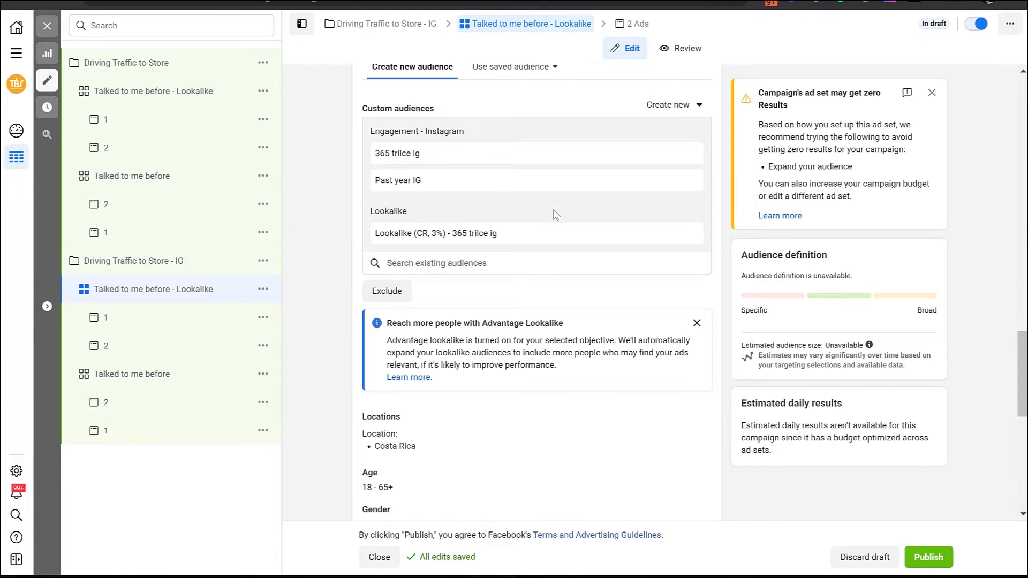
Open ad 1 and preview its Instagram Stories placement, cancelling the Stories and Reels media edit
{"action": "left_click", "coordinate": [104, 317]}
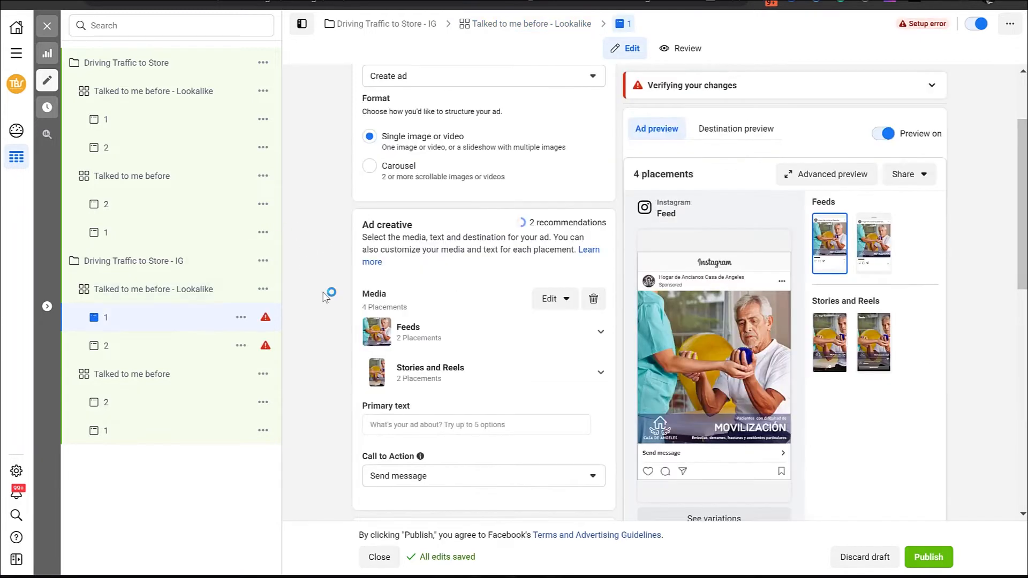
{"action": "mouse_move", "coordinate": [157, 325]}
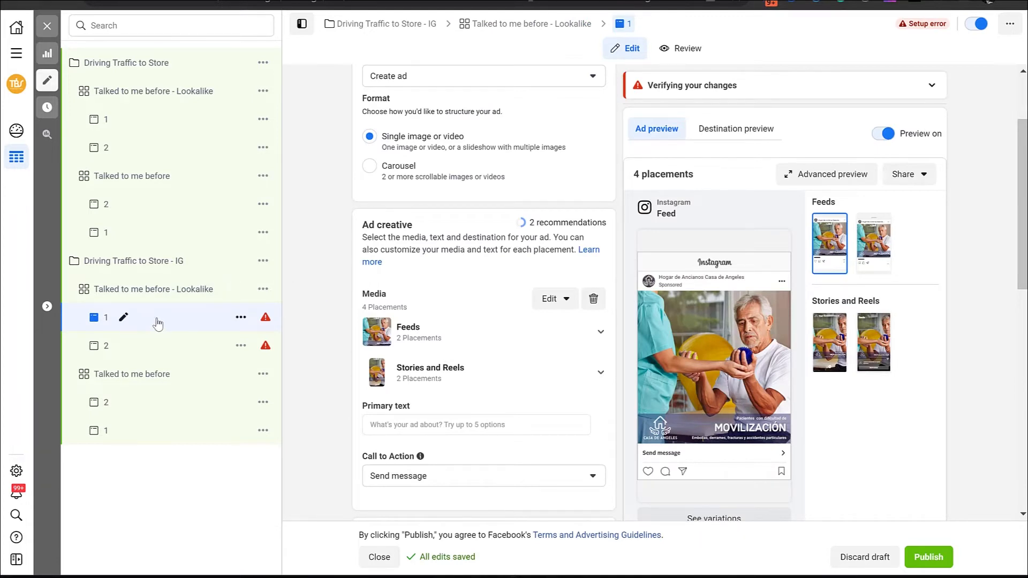
{"action": "mouse_move", "coordinate": [172, 322]}
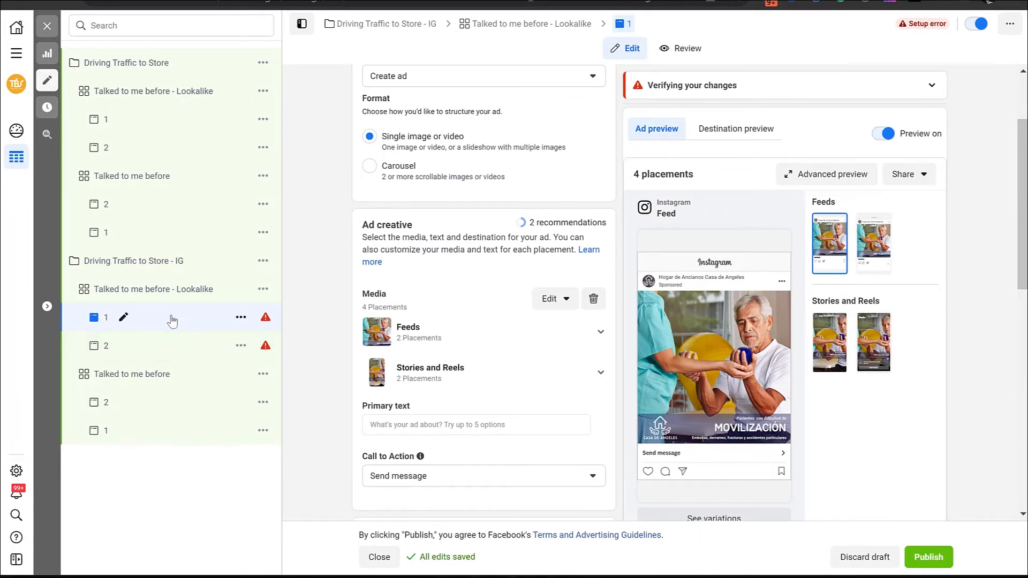
{"action": "mouse_move", "coordinate": [204, 323]}
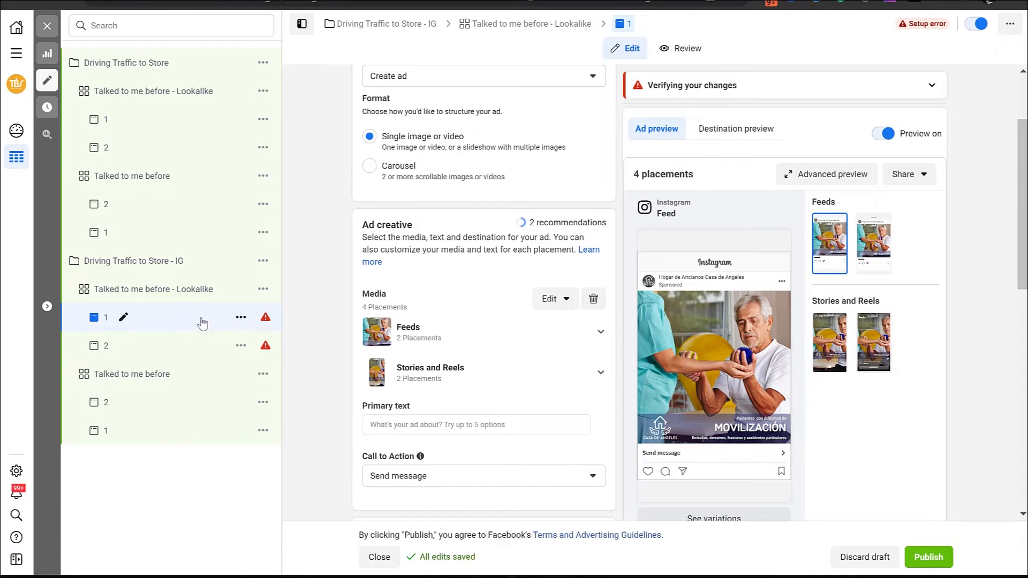
{"action": "mouse_move", "coordinate": [502, 320]}
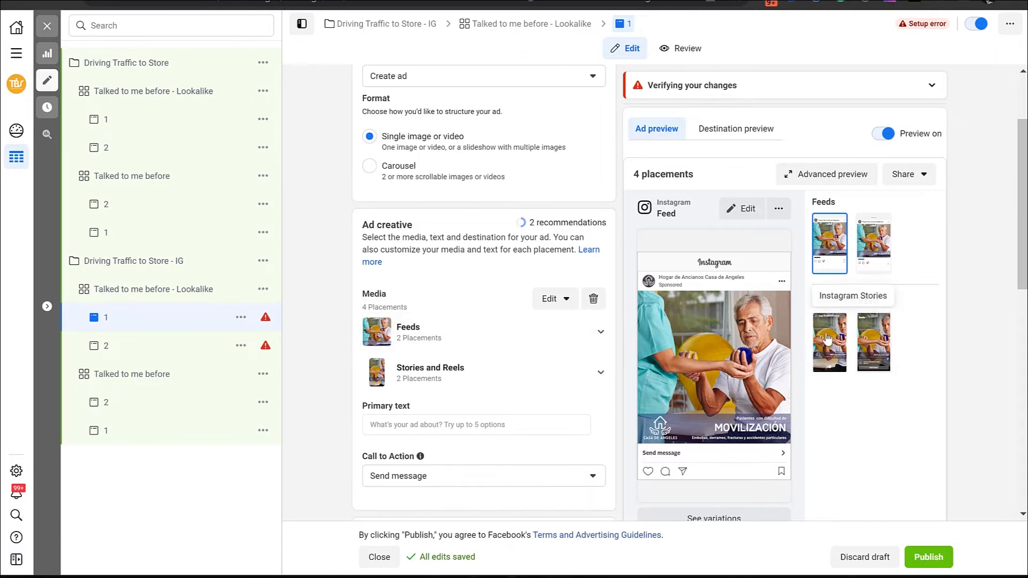
{"action": "left_click", "coordinate": [829, 342]}
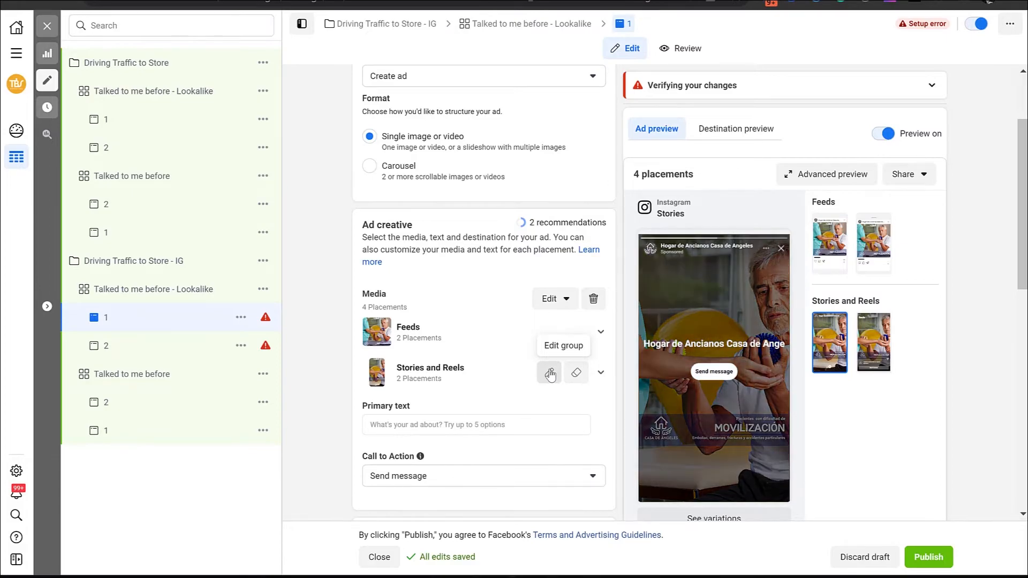
{"action": "left_click", "coordinate": [549, 372]}
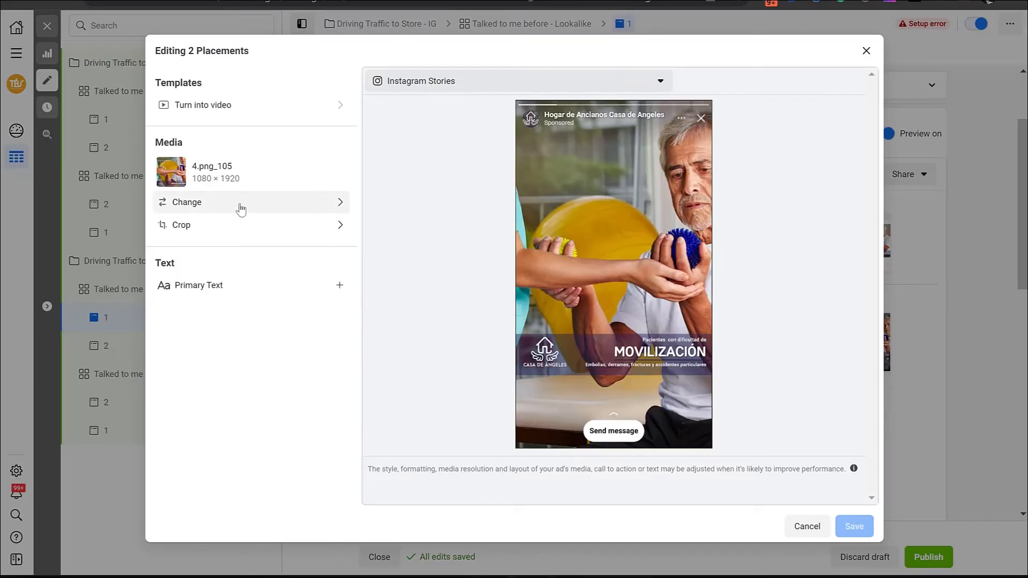
{"action": "left_click", "coordinate": [187, 201]}
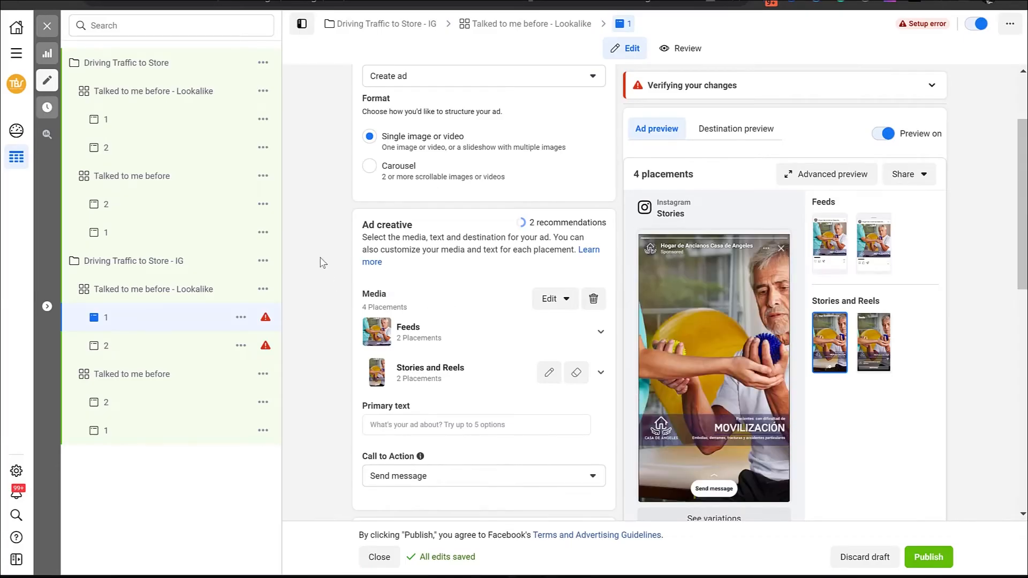
Open the Edit template dialog from the ad's Message template section
{"action": "scroll", "scroll_direction": "down", "scroll_amount": 3}
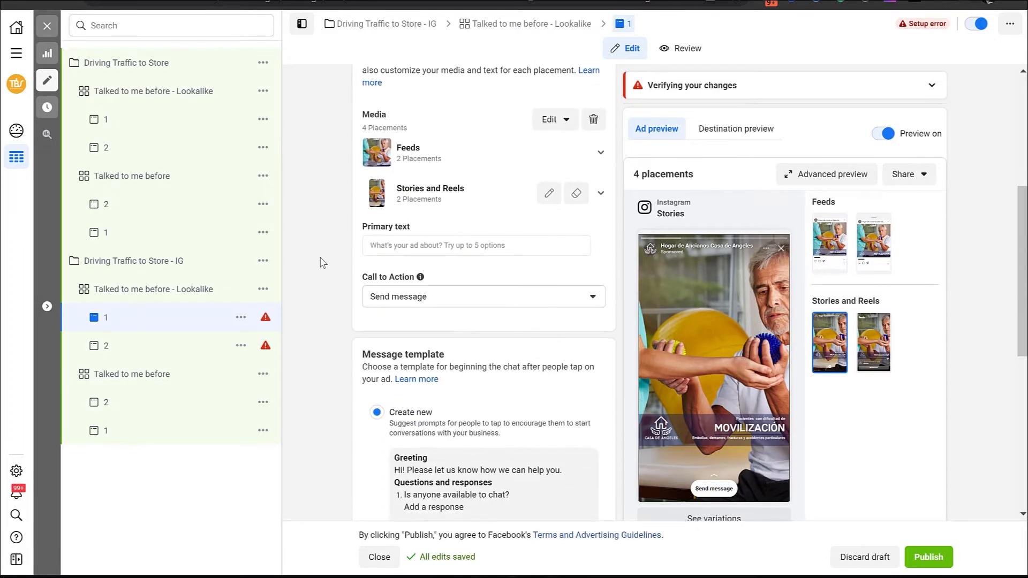
{"action": "scroll", "scroll_direction": "down", "scroll_amount": 3}
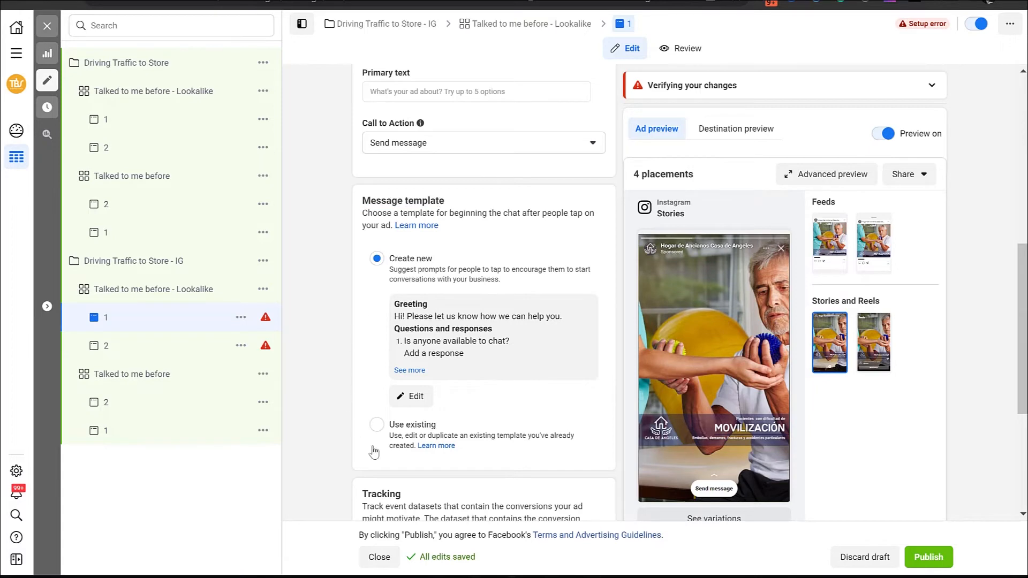
{"action": "left_click", "coordinate": [411, 396]}
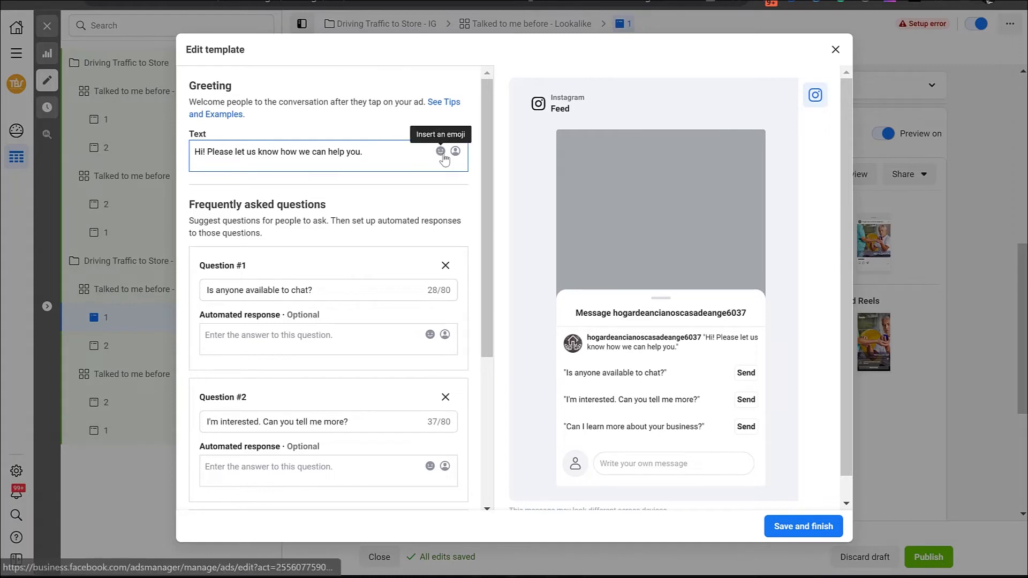
Add the recipient's first name to the greeting and replace questions with San Diego, Los Angeles, Non of those
{"action": "left_click", "coordinate": [455, 151]}
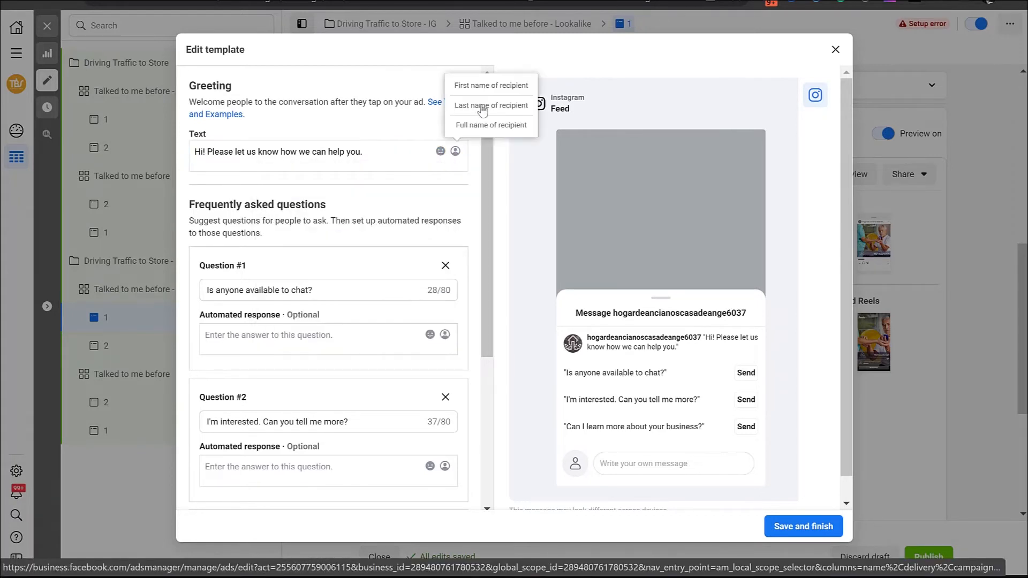
{"action": "mouse_move", "coordinate": [491, 84]}
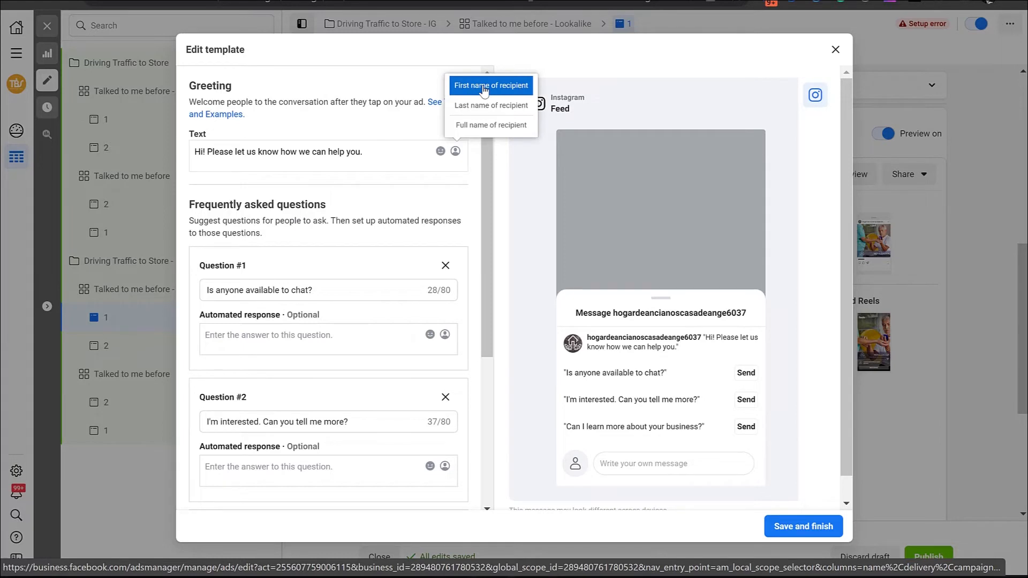
{"action": "left_click", "coordinate": [491, 86]}
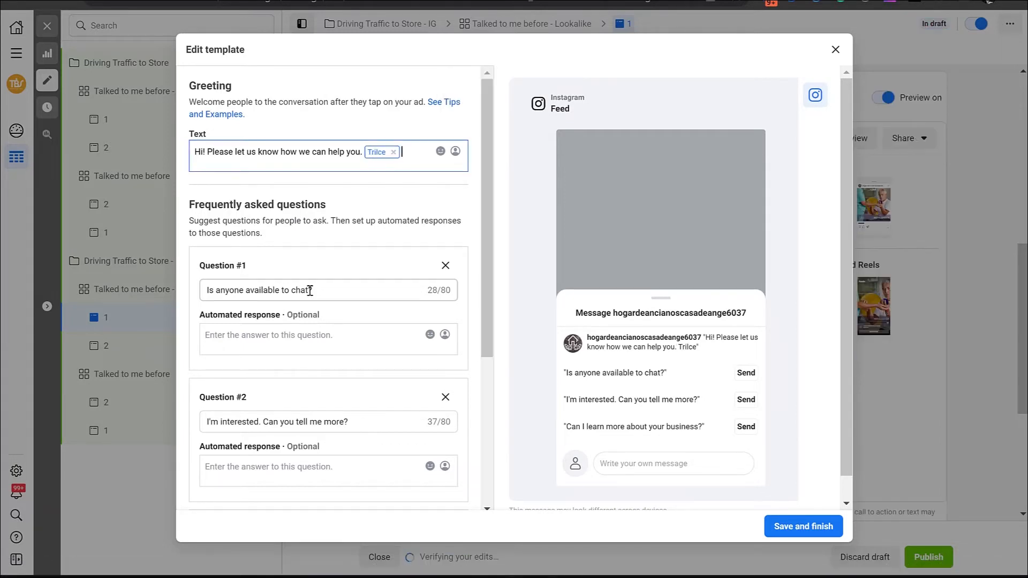
{"action": "double_click", "coordinate": [262, 290]}
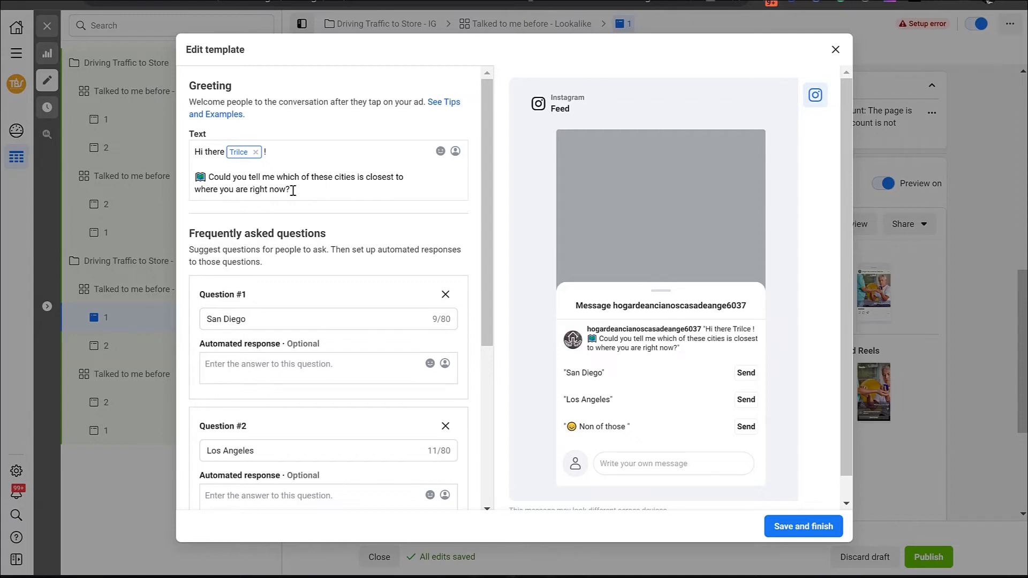
{"action": "scroll", "scroll_direction": "down", "scroll_amount": 3}
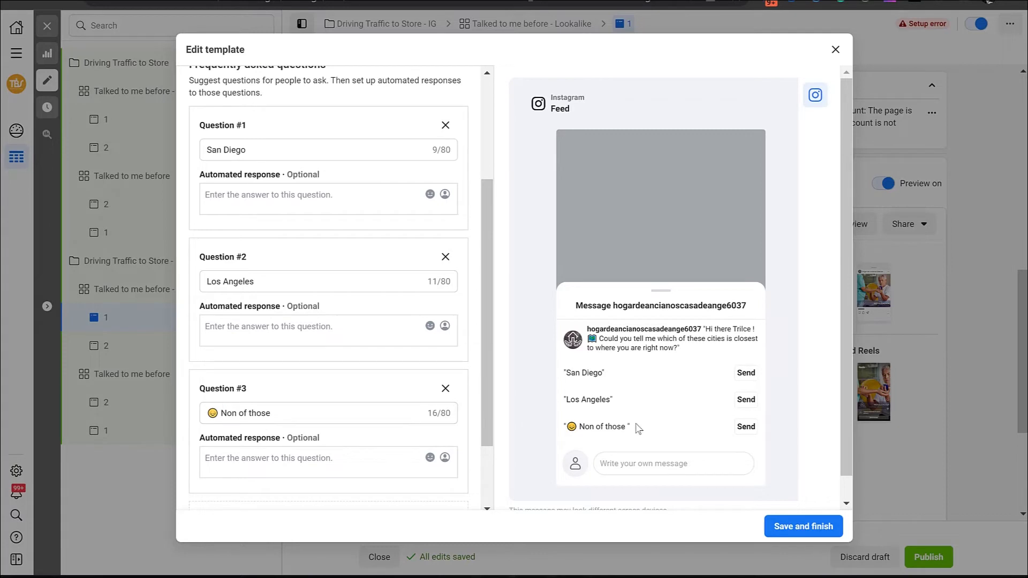
{"action": "mouse_move", "coordinate": [580, 368]}
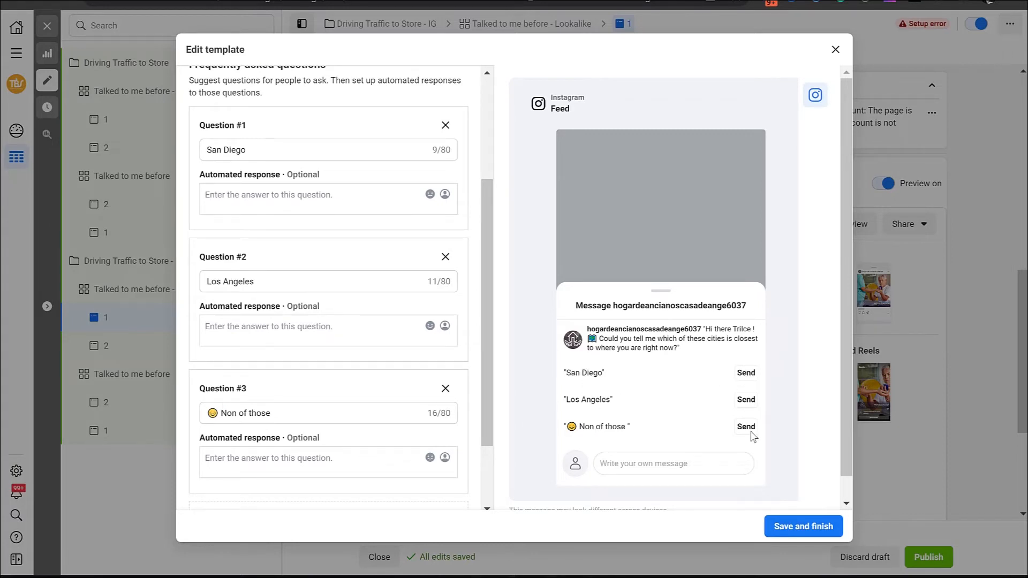
{"action": "mouse_move", "coordinate": [348, 326]}
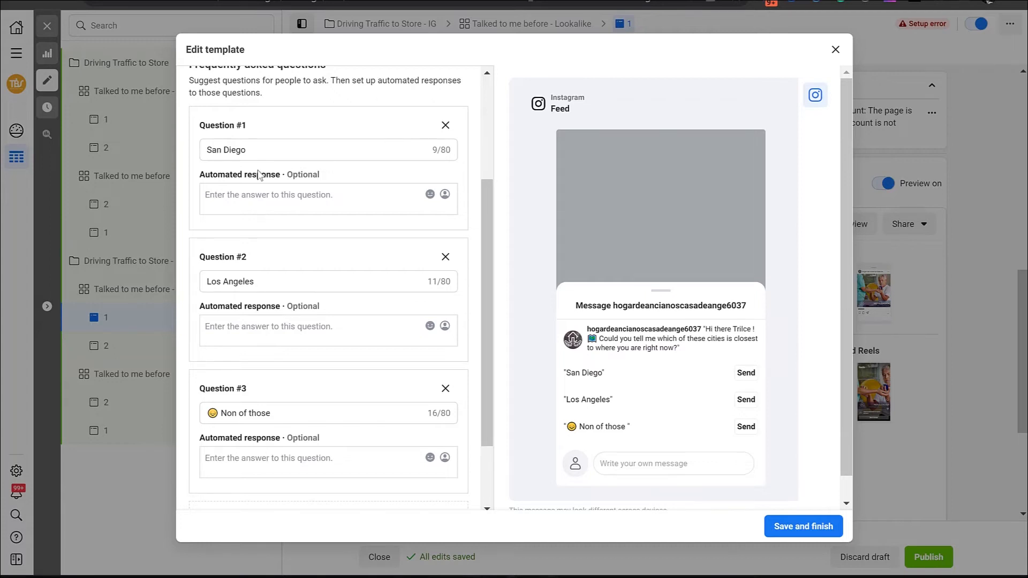
{"action": "double_click", "coordinate": [226, 149]}
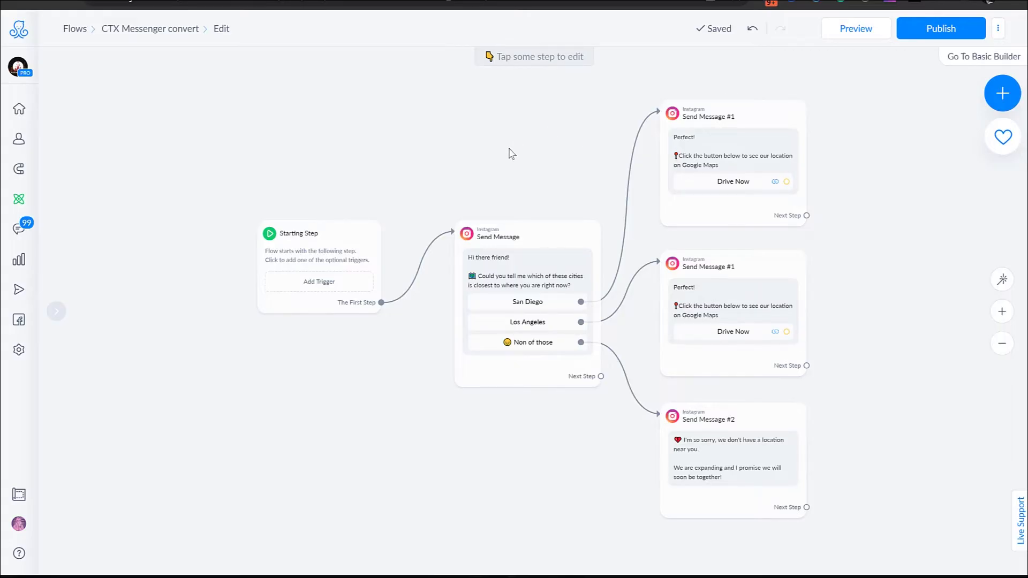
{"action": "mouse_move", "coordinate": [936, 37]}
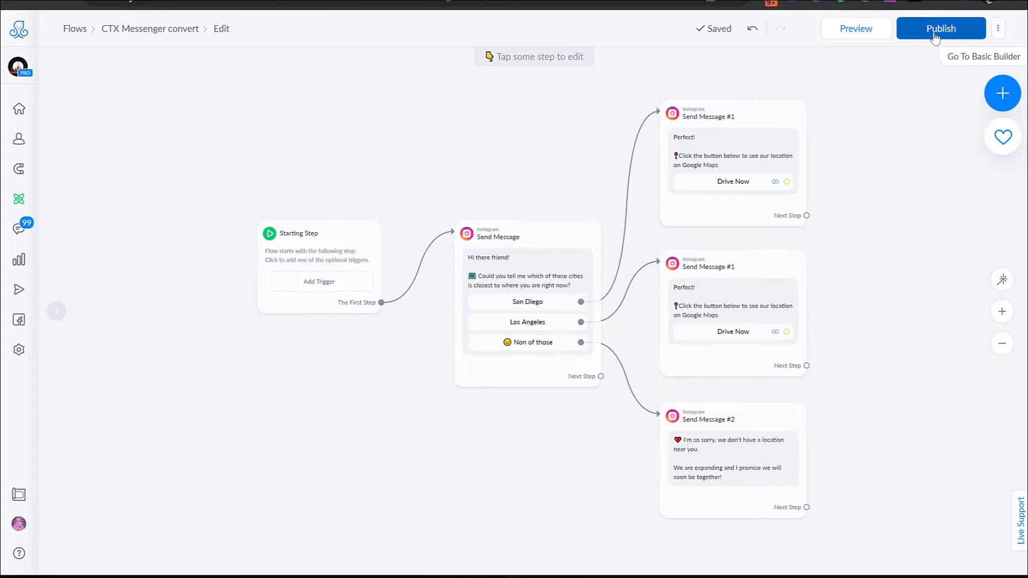
Publish the CTX Messenger convert flow and make a duplicate copy of it
{"action": "left_click", "coordinate": [940, 29]}
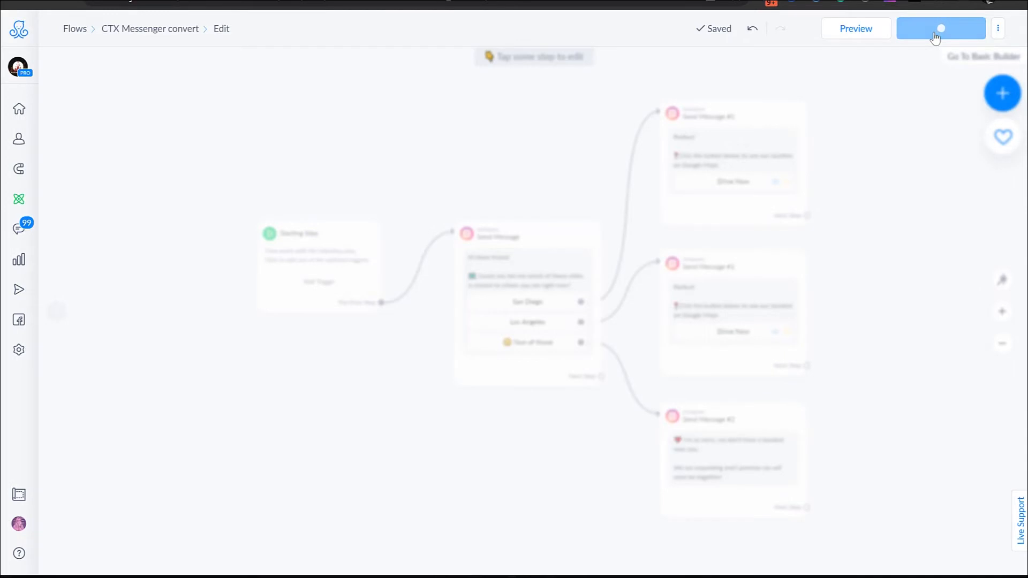
{"action": "left_click", "coordinate": [940, 28]}
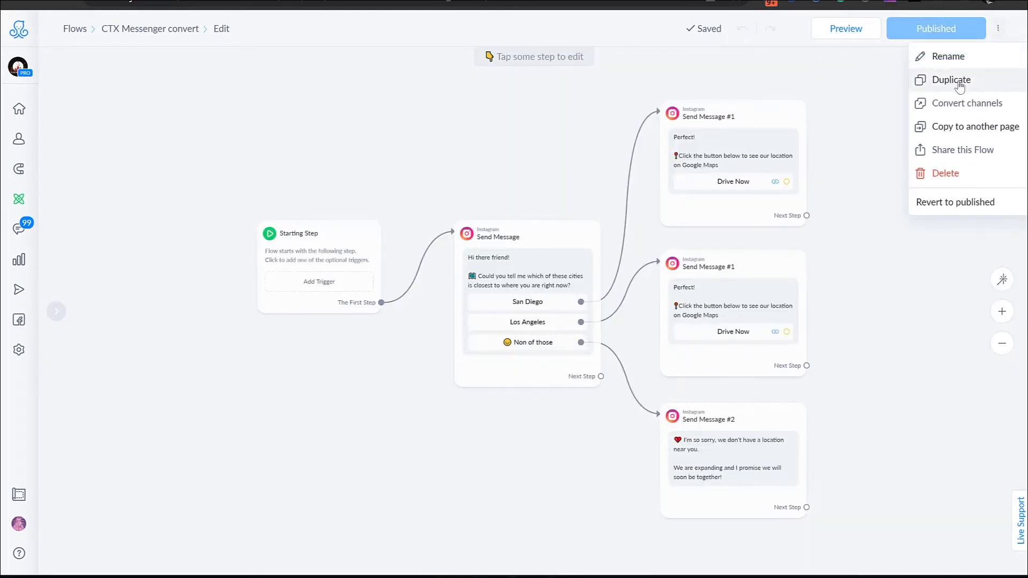
{"action": "left_click", "coordinate": [951, 79]}
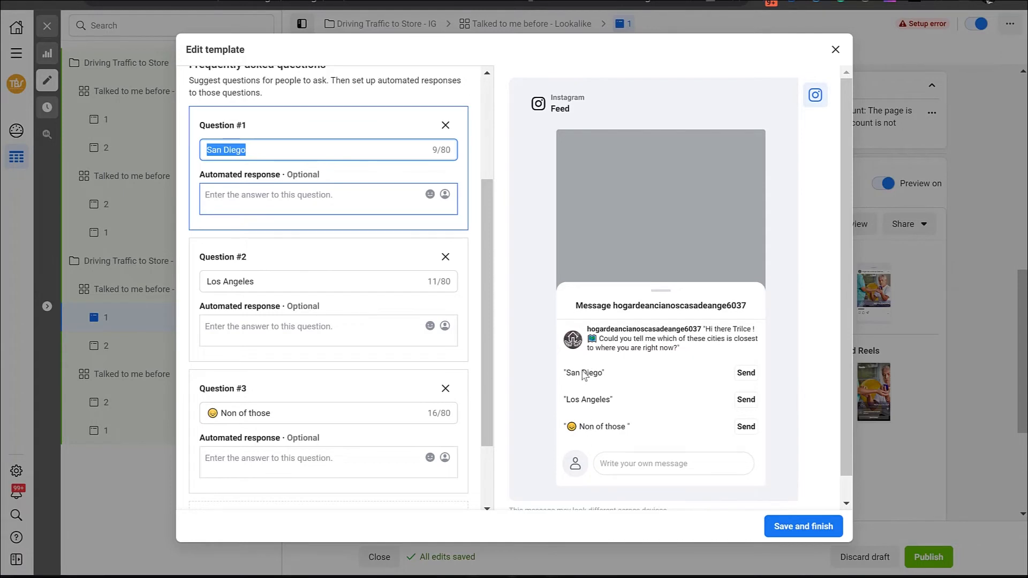
{"action": "mouse_move", "coordinate": [341, 209]}
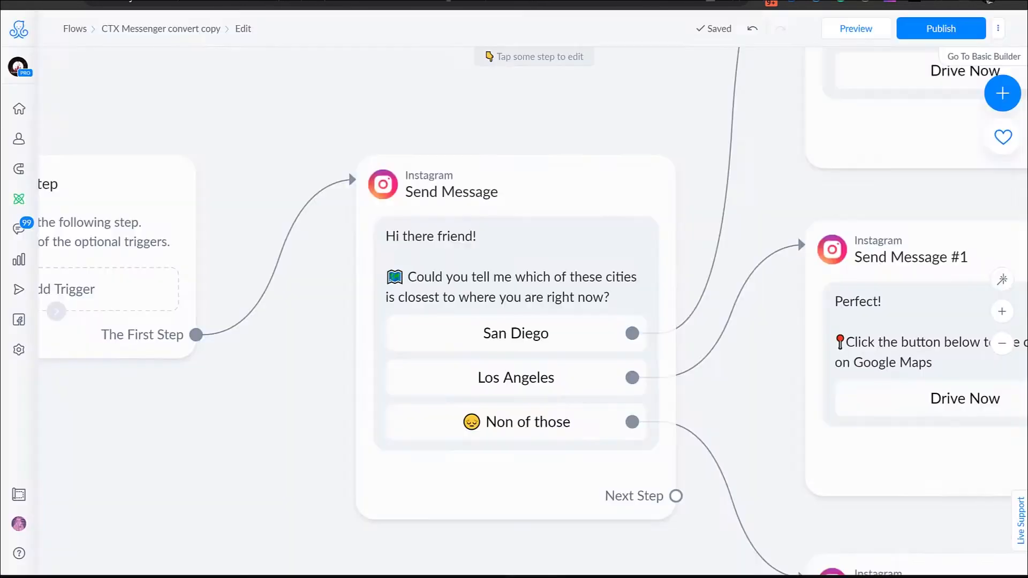
Add an Instagram Keyword trigger for messages containing 'San Diego' and publish the flow
{"action": "left_click", "coordinate": [66, 289]}
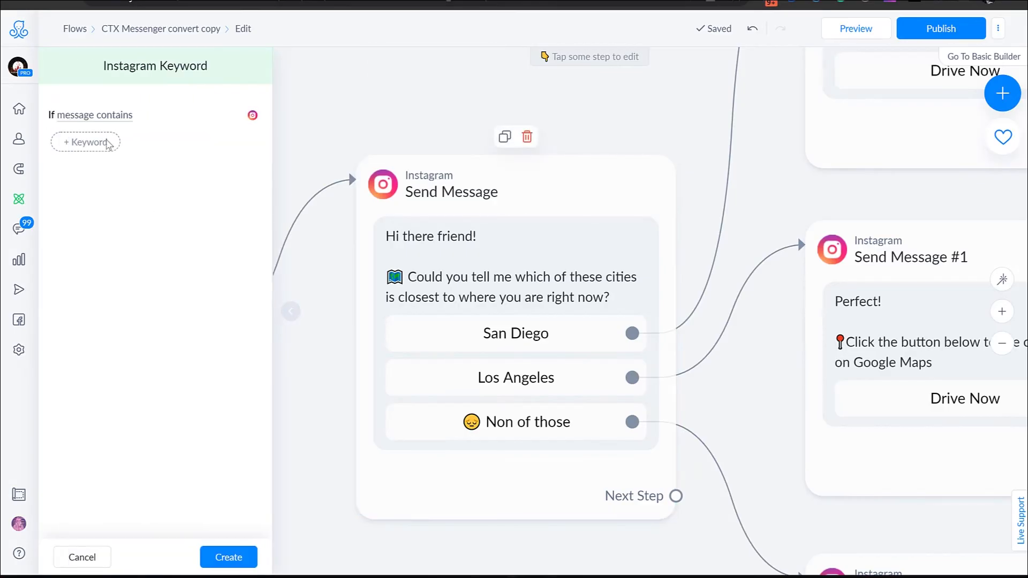
{"action": "left_click", "coordinate": [84, 142]}
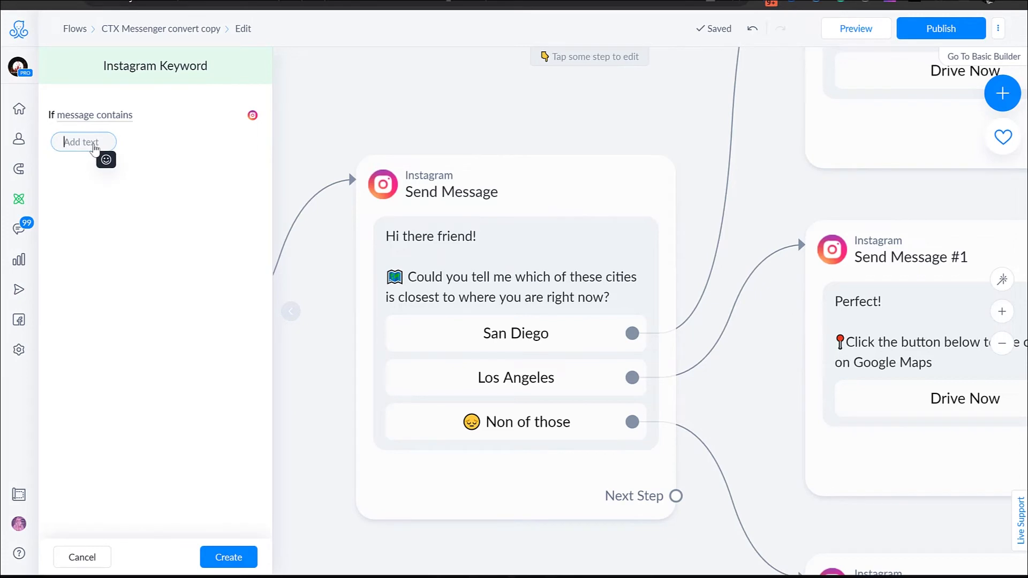
{"action": "type", "text": "San Diego"}
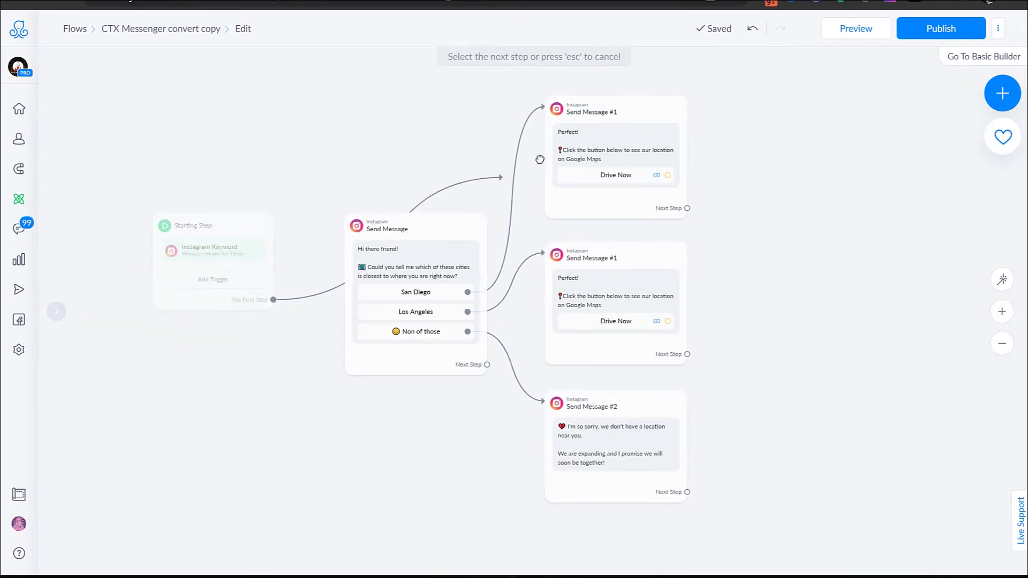
{"action": "left_click", "coordinate": [941, 28]}
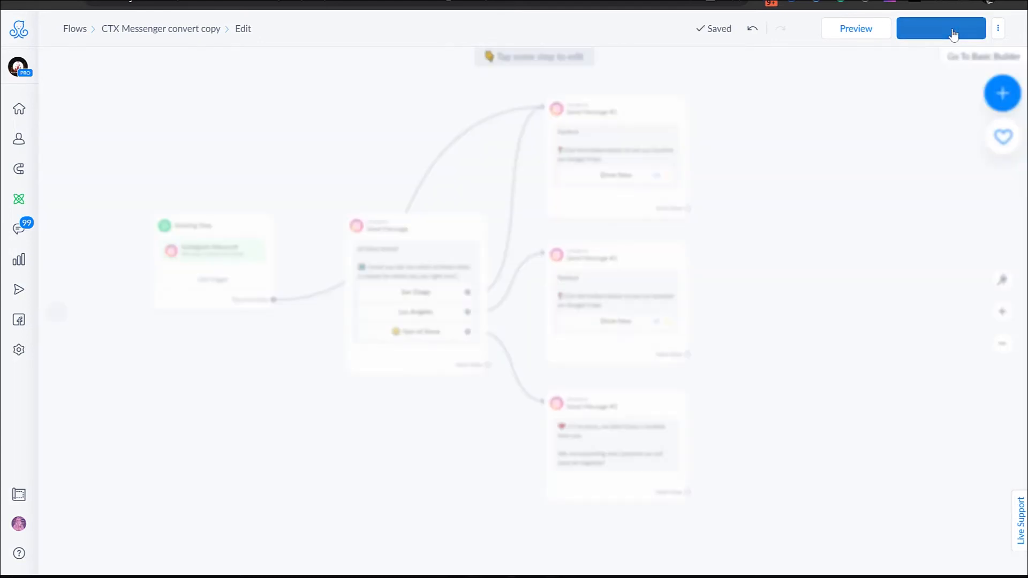
{"action": "left_click", "coordinate": [941, 28]}
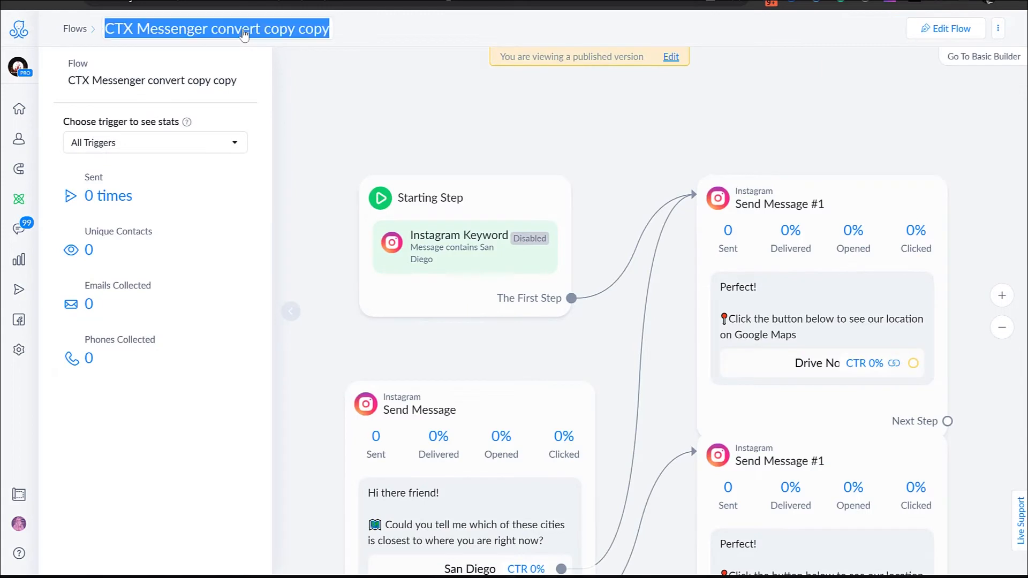
Rename the flow 'Los Angeles Visual JSON IG' and change its keyword trigger to Los Angeles
{"action": "type", "text": "Los A"}
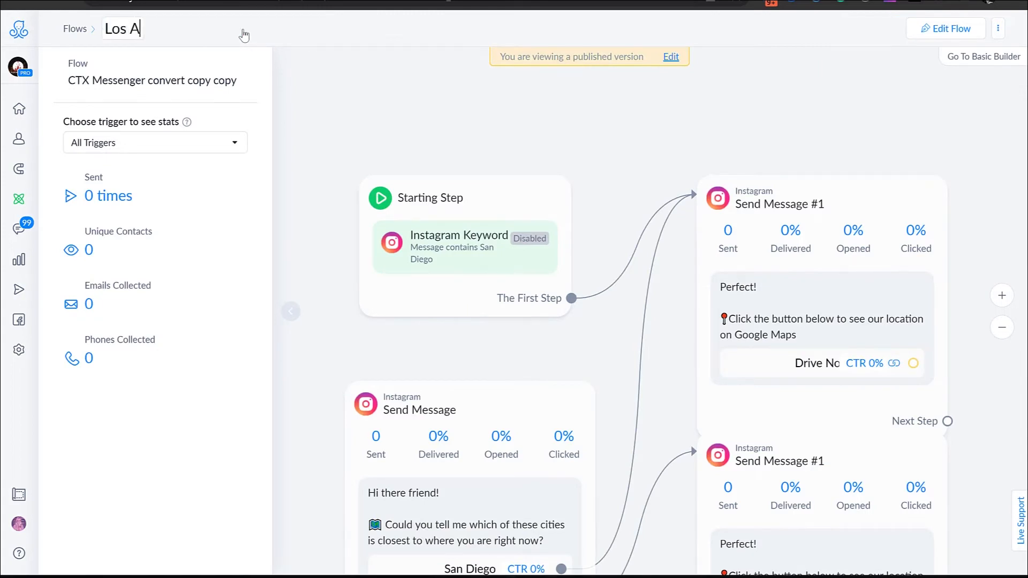
{"action": "type", "text": "Los Angeles Visual JSON IG"}
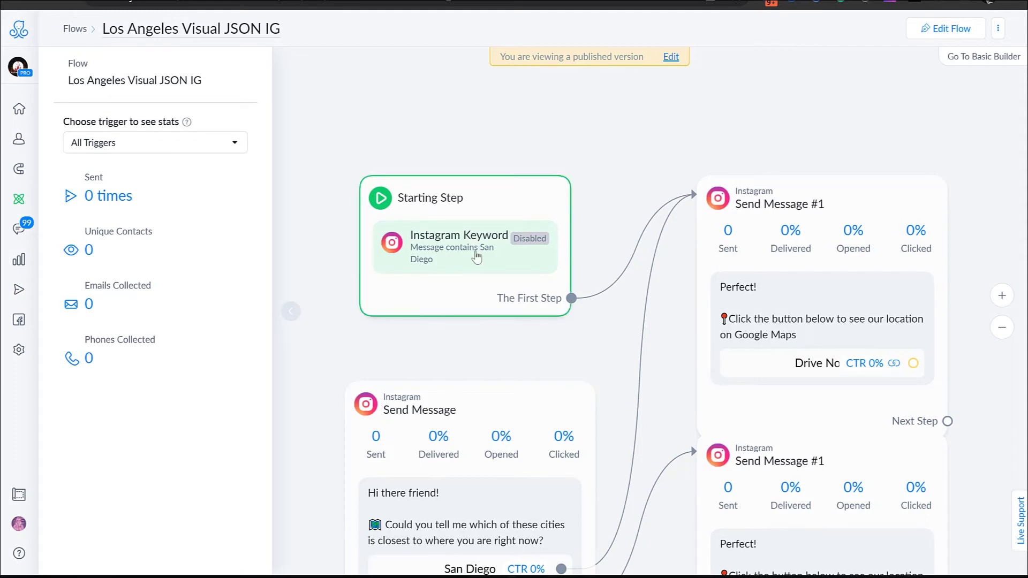
{"action": "left_click", "coordinate": [459, 246]}
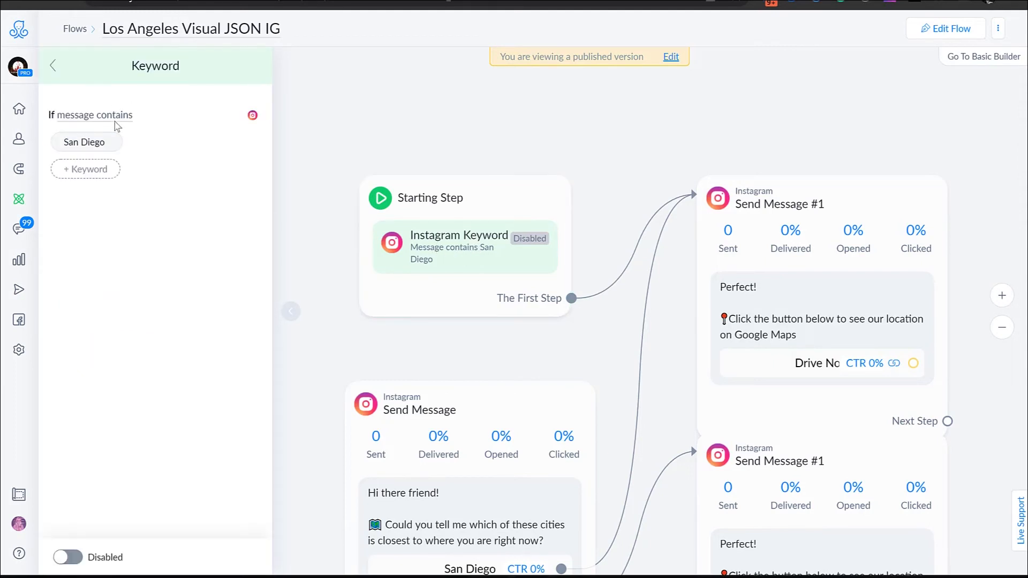
{"action": "double_click", "coordinate": [84, 141]}
{"action": "type", "text": "Los Angeles"}
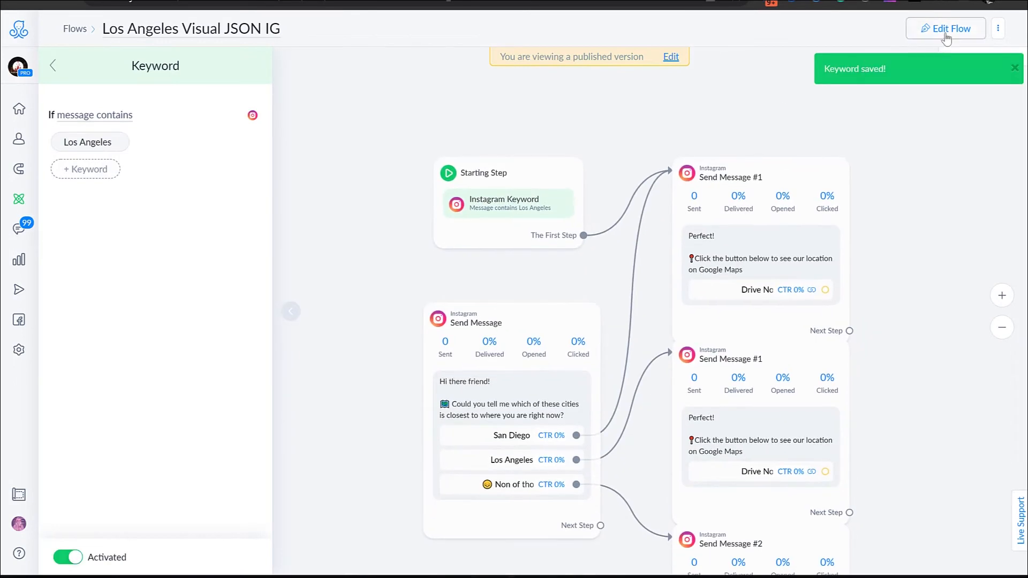
Point the first step at the Los Angeles reply and publish the flow
{"action": "left_click", "coordinate": [946, 29]}
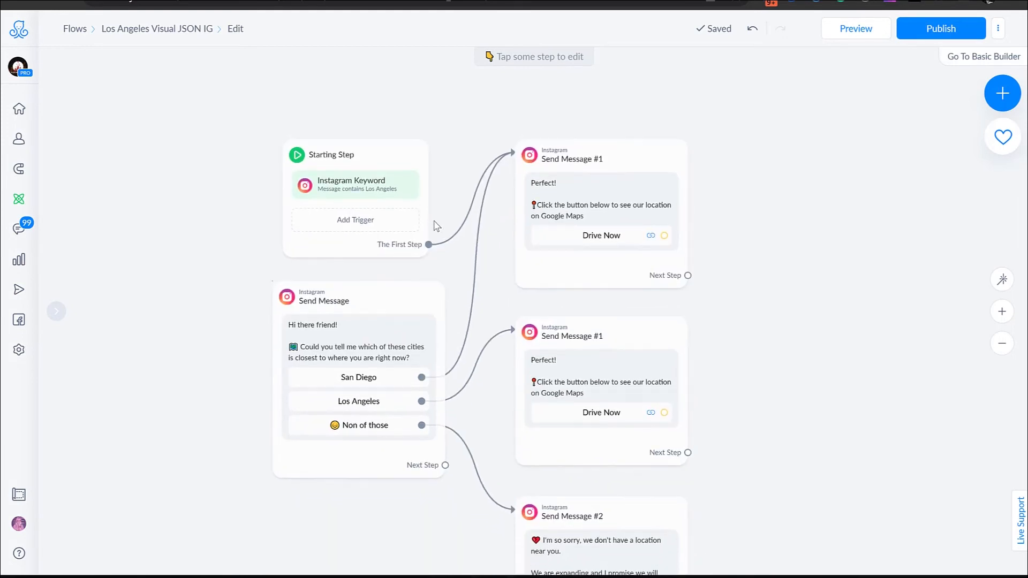
{"action": "left_click", "coordinate": [429, 245]}
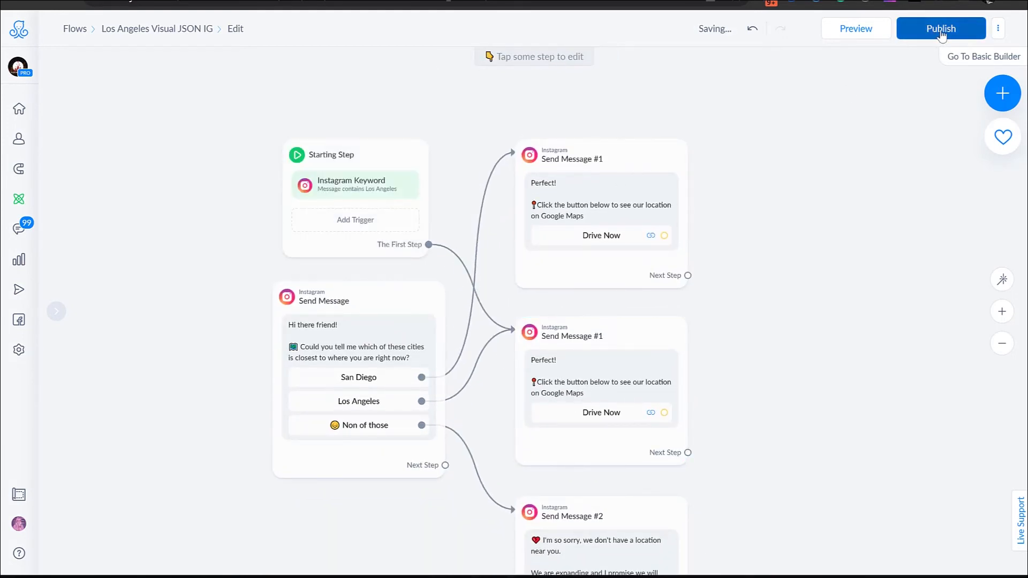
{"action": "left_click", "coordinate": [941, 29]}
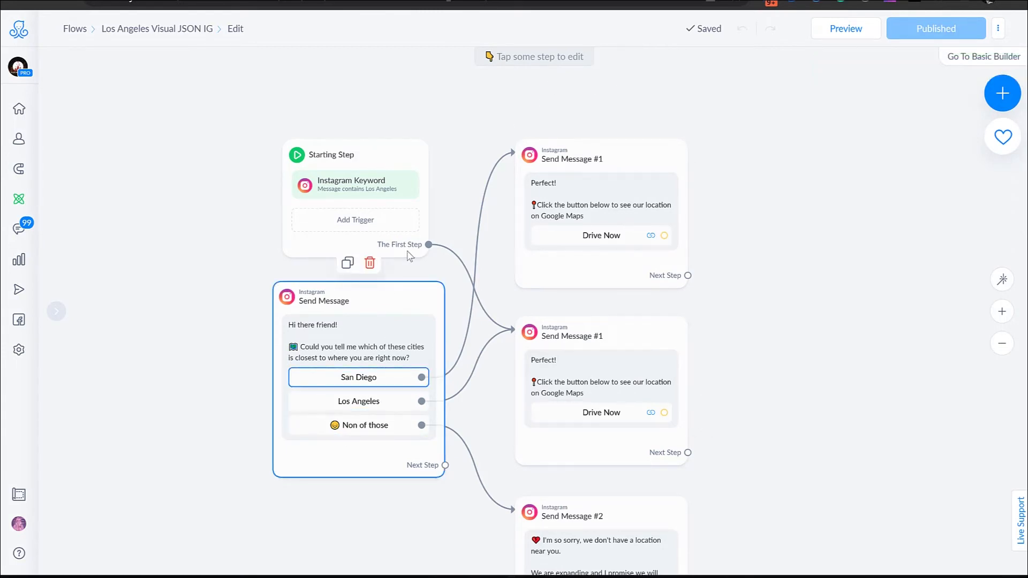
{"action": "left_click", "coordinate": [406, 524]}
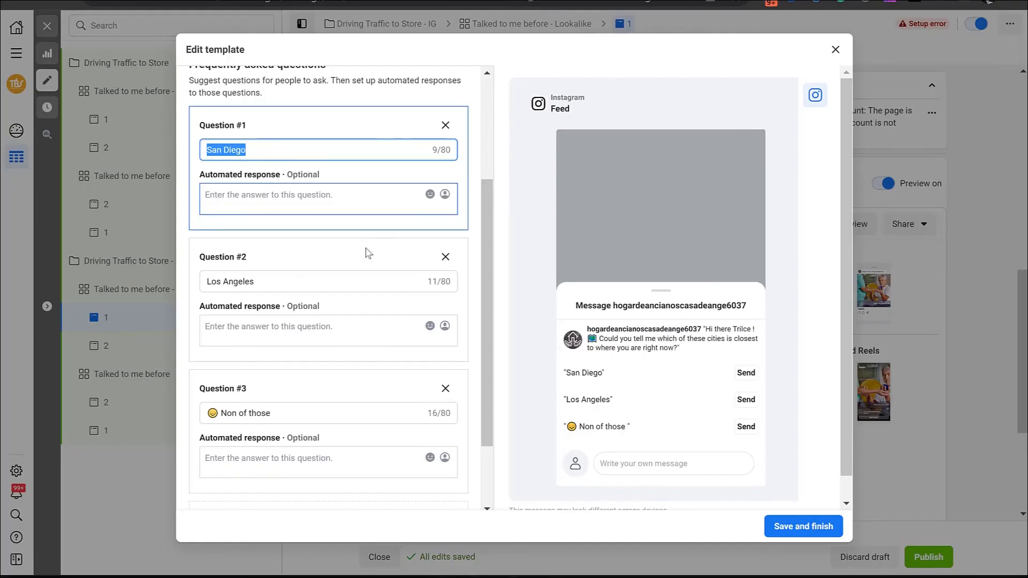
{"action": "scroll", "scroll_direction": "down", "scroll_amount": 3}
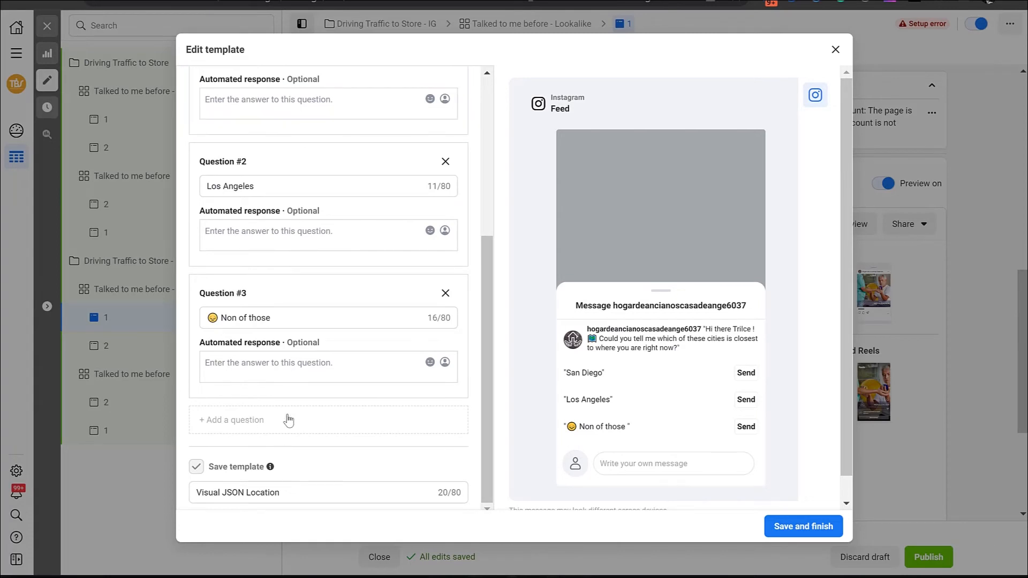
{"action": "left_click", "coordinate": [231, 421]}
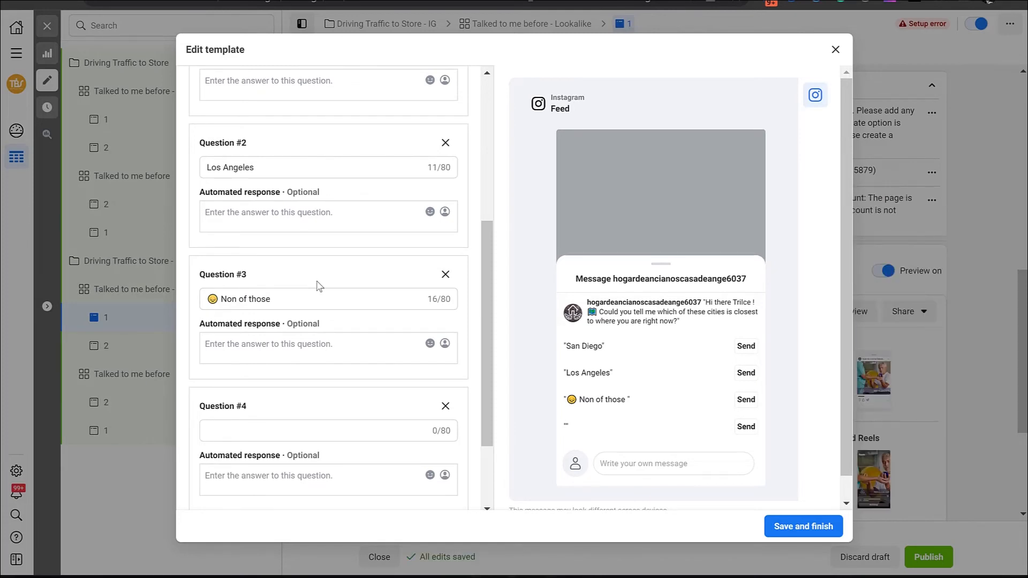
{"action": "mouse_move", "coordinate": [750, 475]}
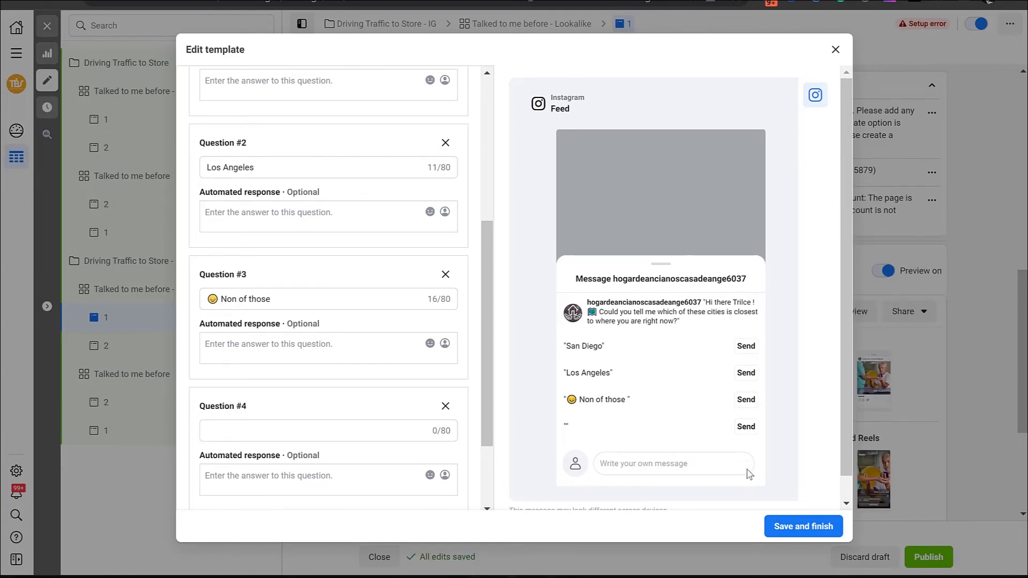
{"action": "scroll", "scroll_direction": "down", "scroll_amount": 3}
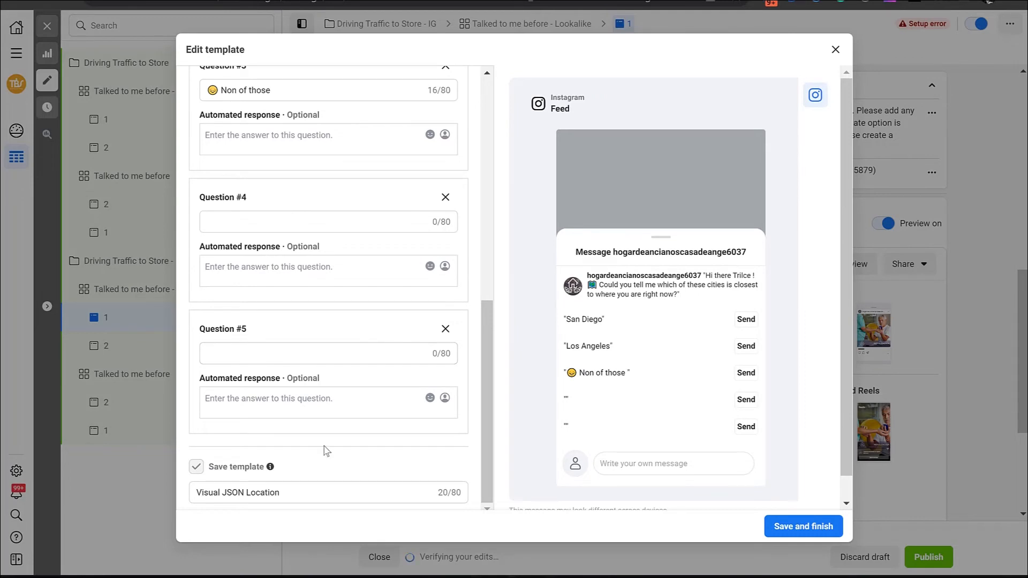
{"action": "mouse_move", "coordinate": [459, 305]}
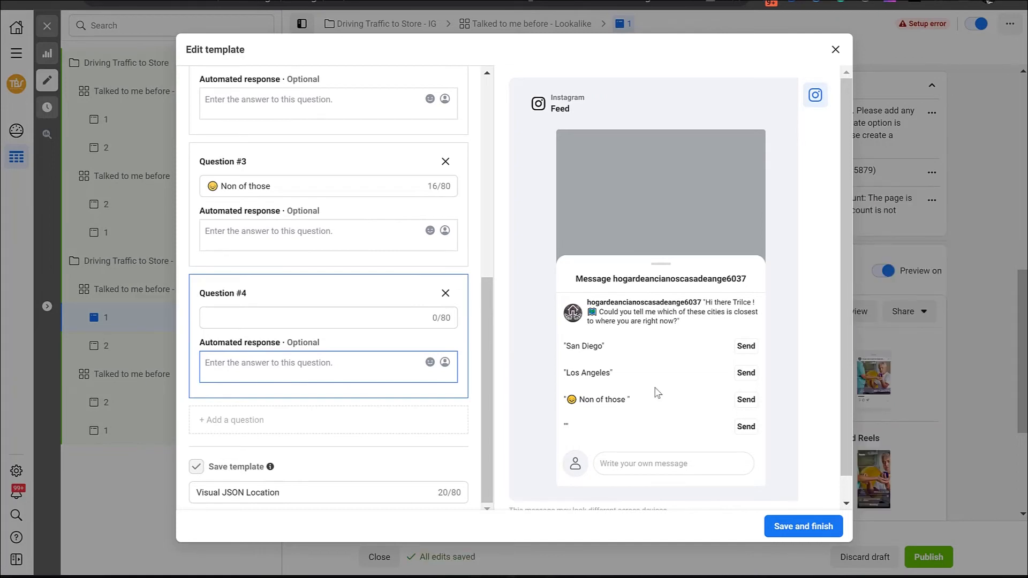
{"action": "mouse_move", "coordinate": [686, 394]}
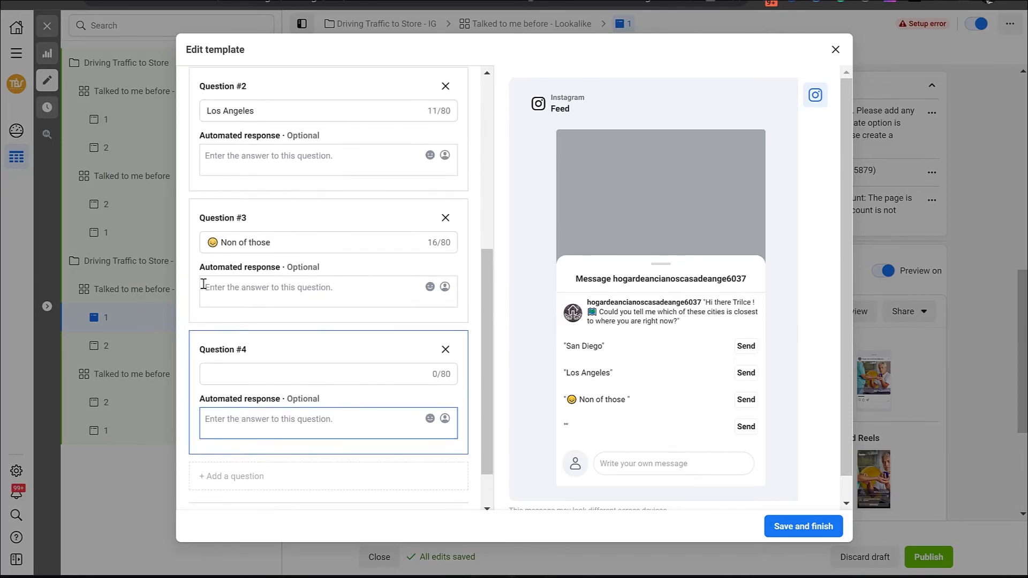
{"action": "mouse_move", "coordinate": [580, 407]}
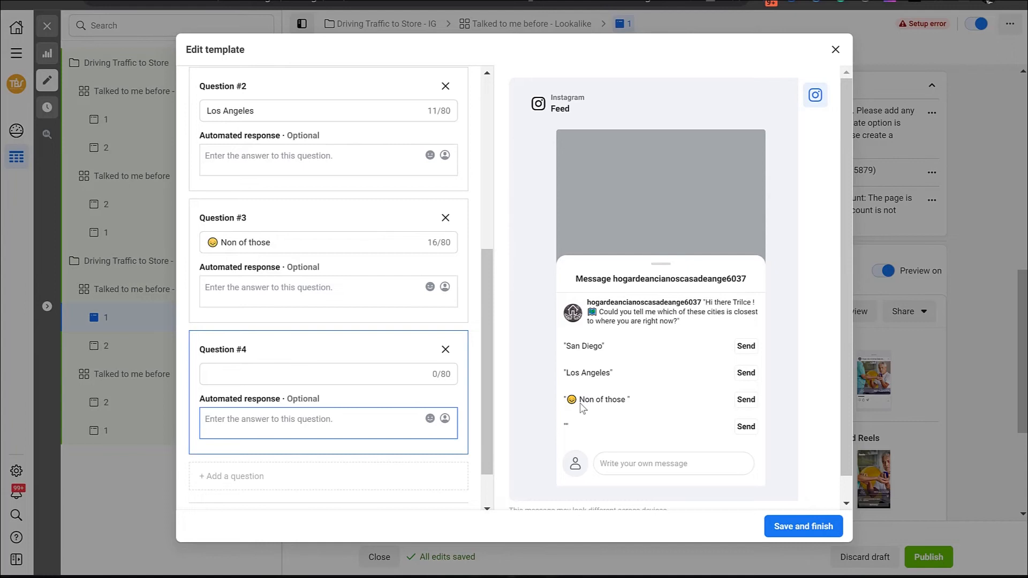
{"action": "mouse_move", "coordinate": [447, 256]}
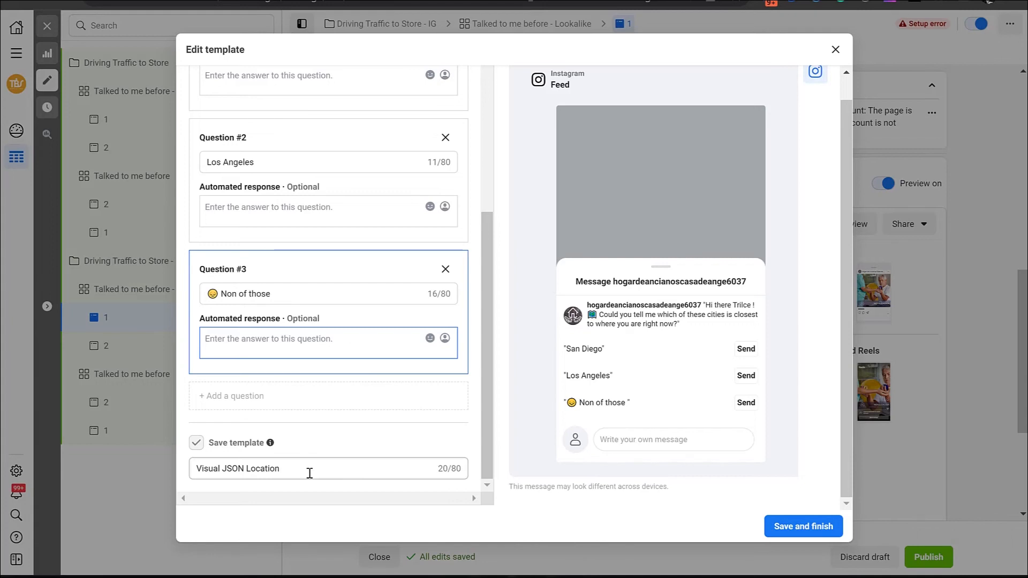
{"action": "mouse_move", "coordinate": [744, 89]}
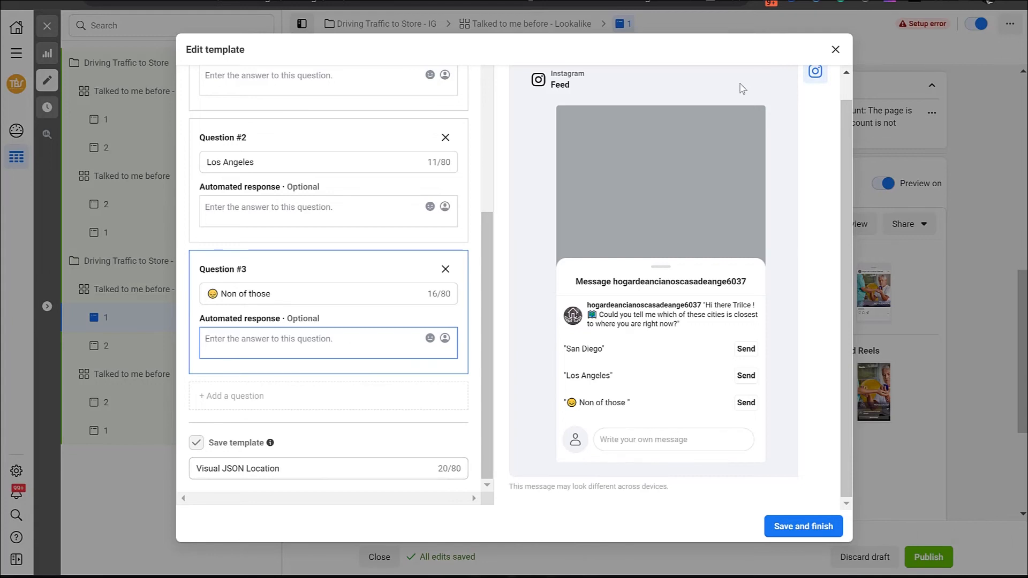
{"action": "mouse_move", "coordinate": [152, 88]}
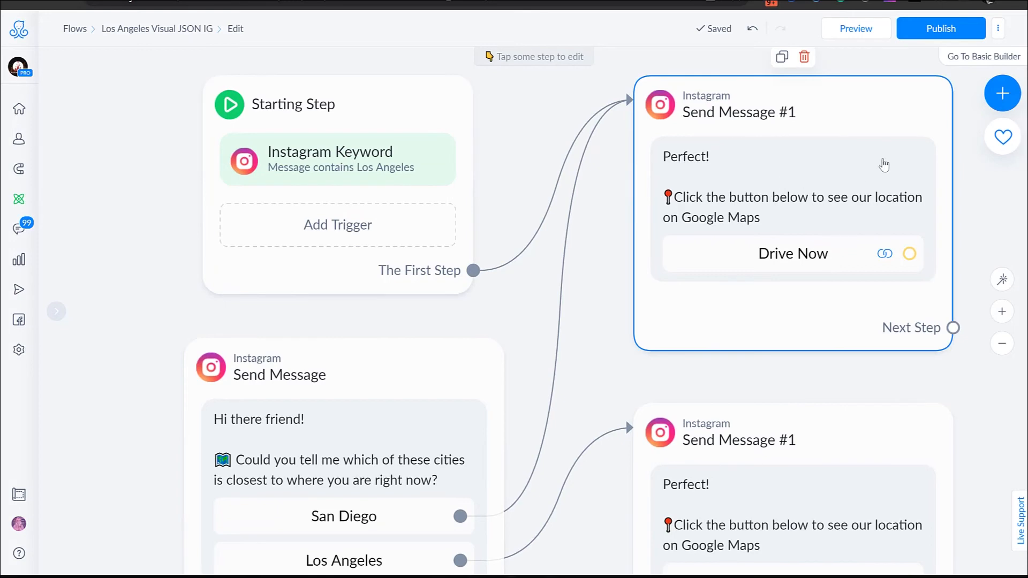
{"action": "mouse_move", "coordinate": [781, 189]}
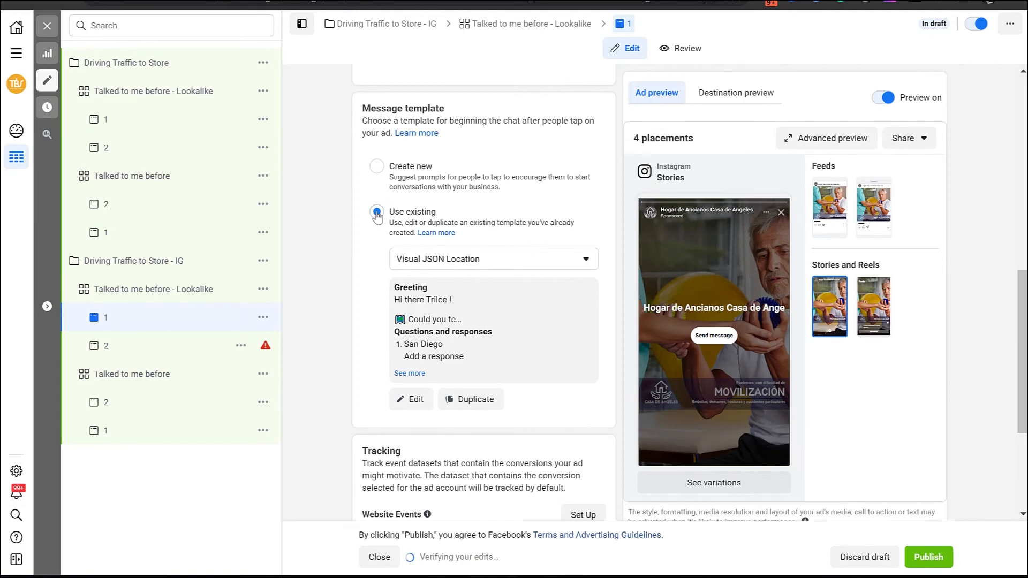
Choose the existing Visual JSON Location message template, then preview and discard a new template
{"action": "left_click", "coordinate": [491, 260]}
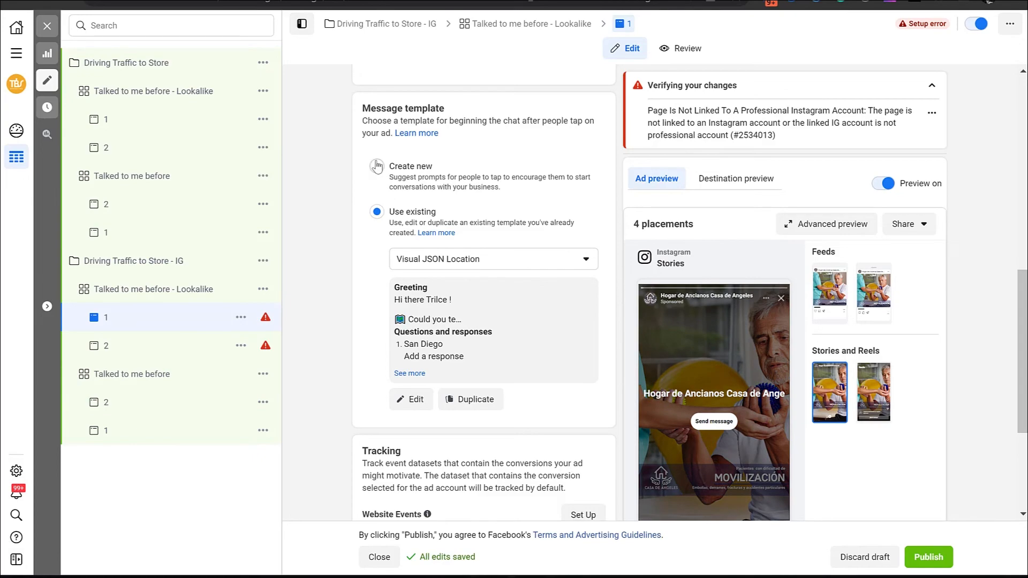
{"action": "left_click", "coordinate": [411, 400]}
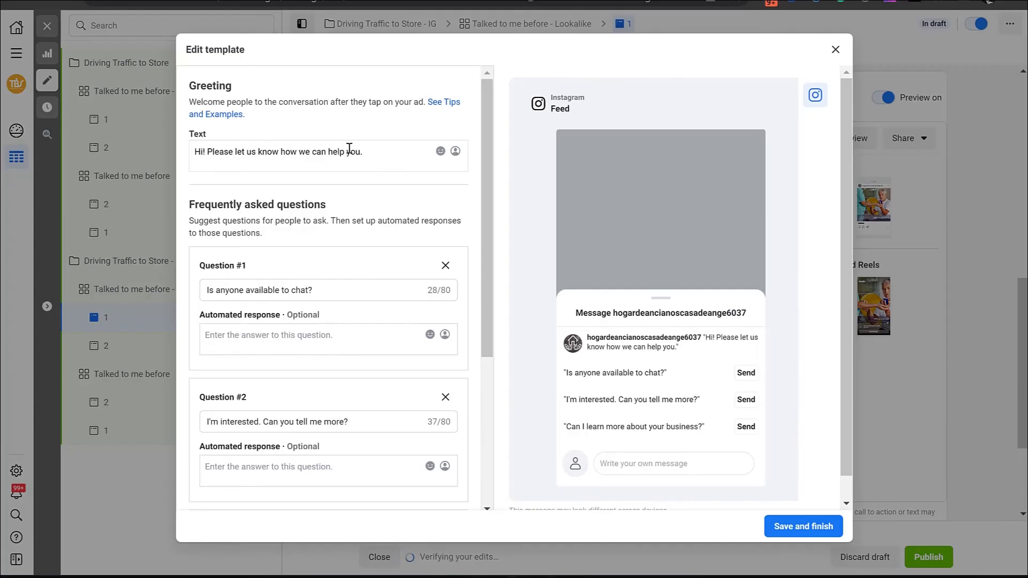
{"action": "mouse_move", "coordinate": [836, 50]}
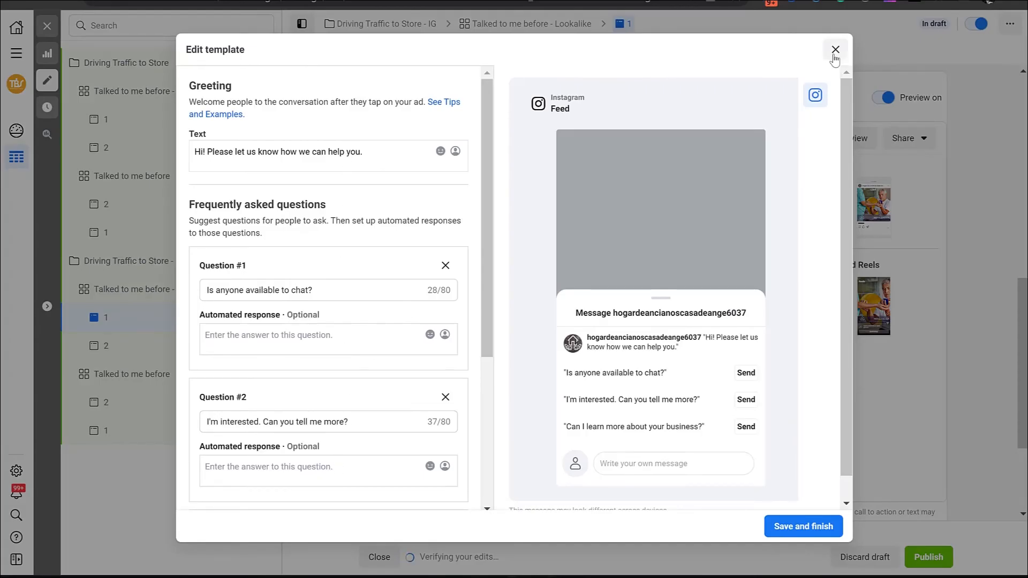
{"action": "left_click", "coordinate": [836, 50]}
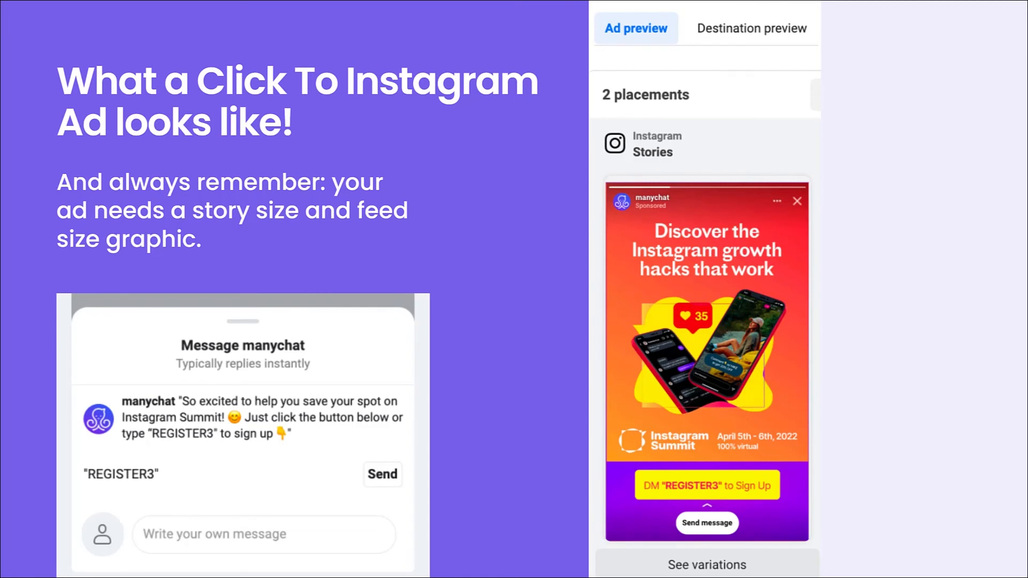